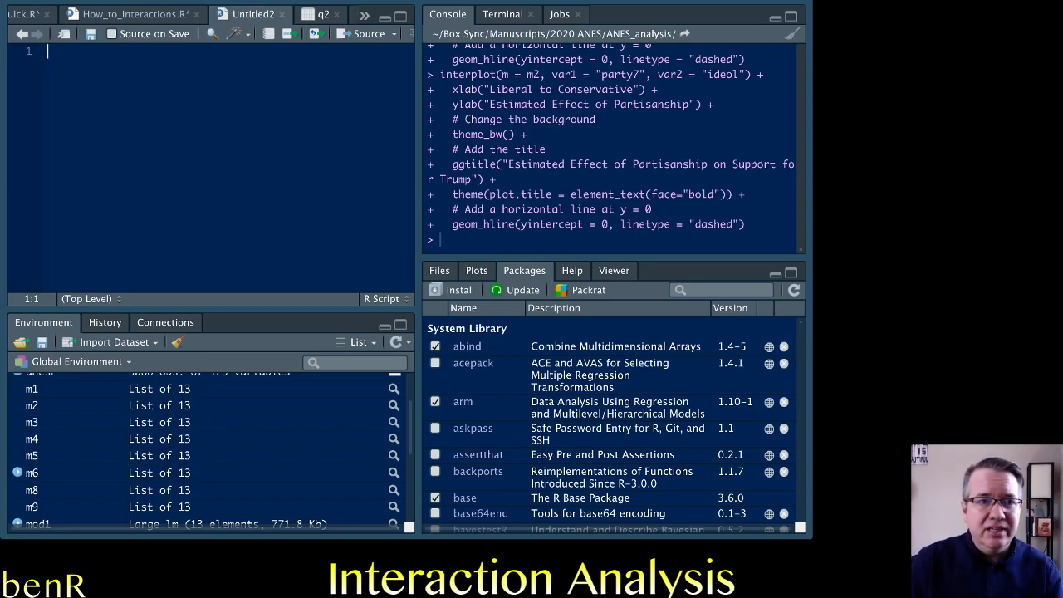
Write and run install.packages("interplot") and library(interplot) in the new script
type("intall")
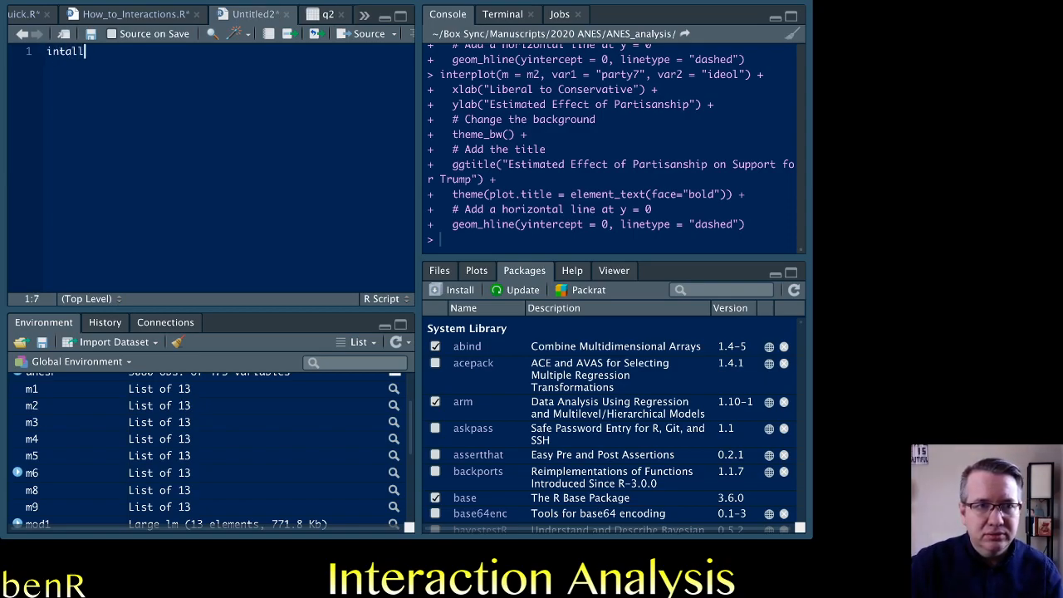
type("p")
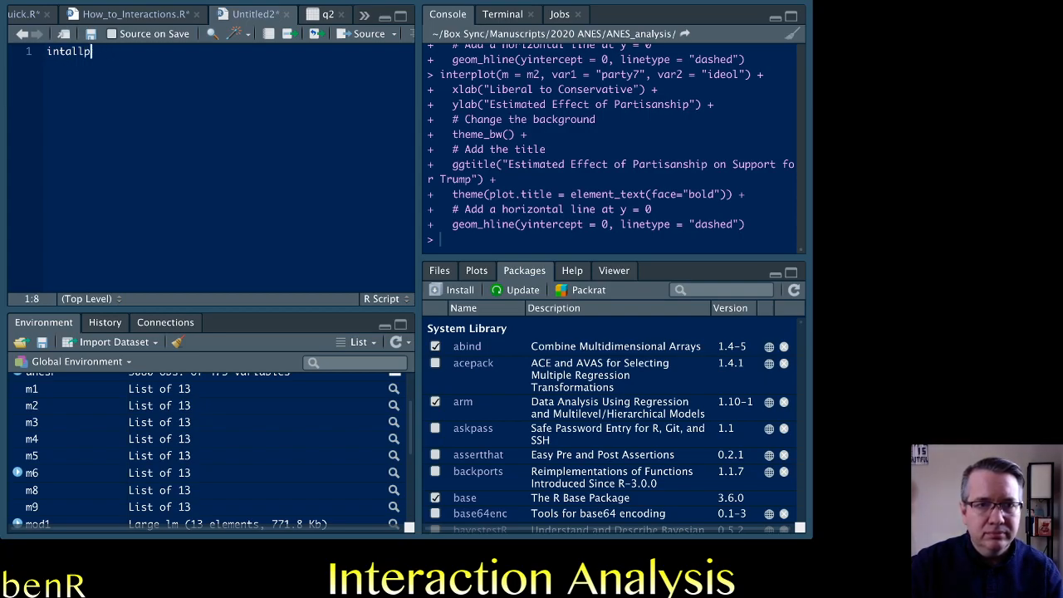
type(".packages(\"")
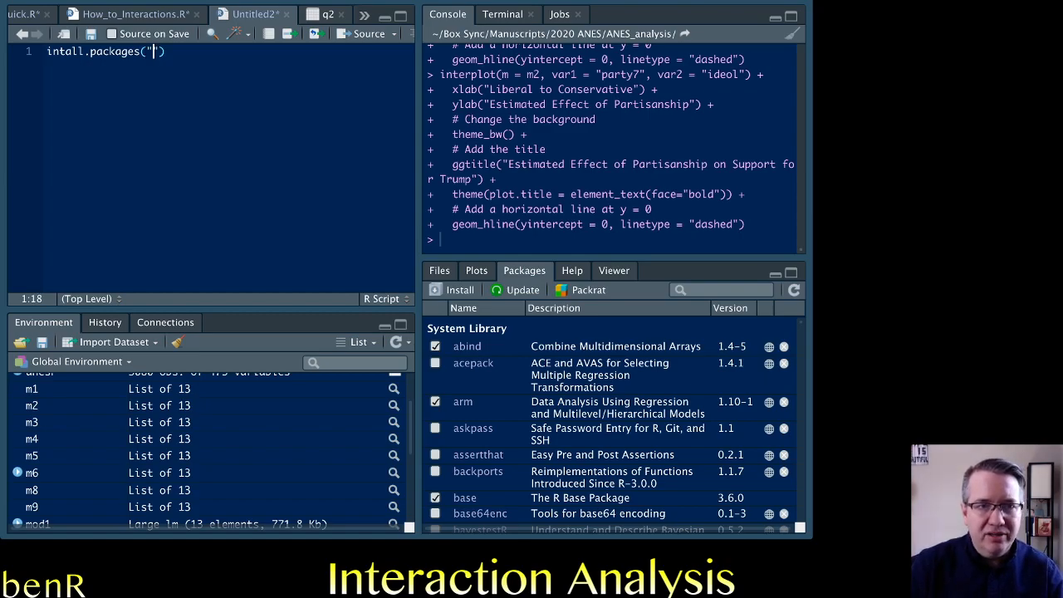
type("interplot")
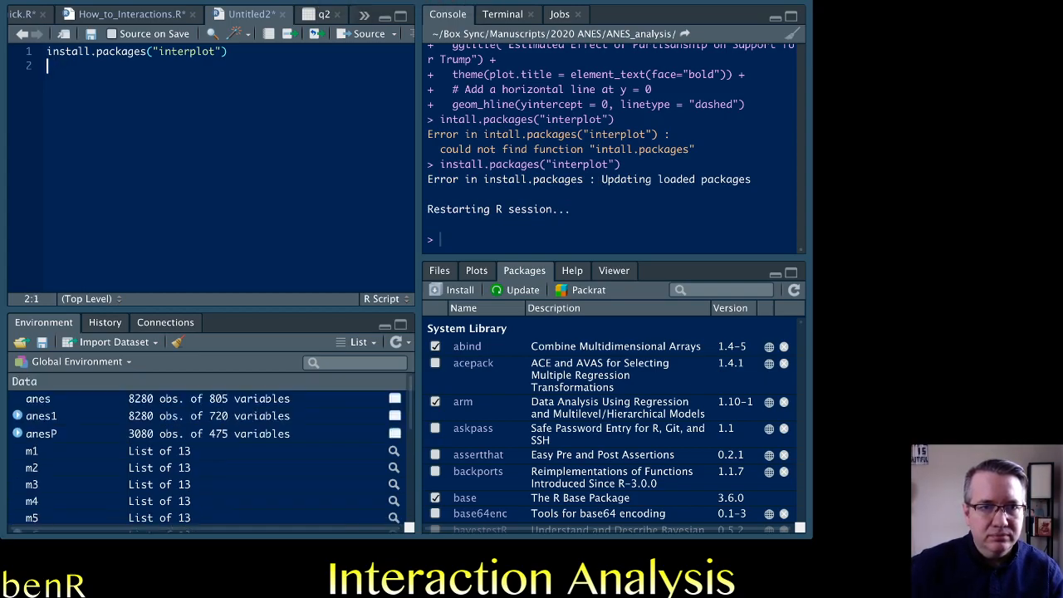
type("library()")
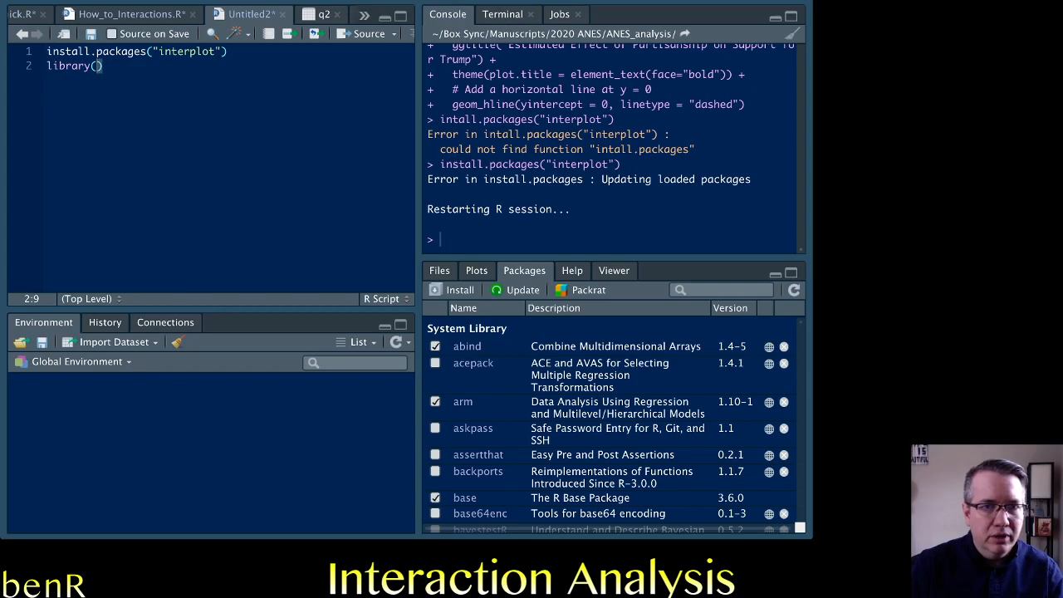
type("interplot")
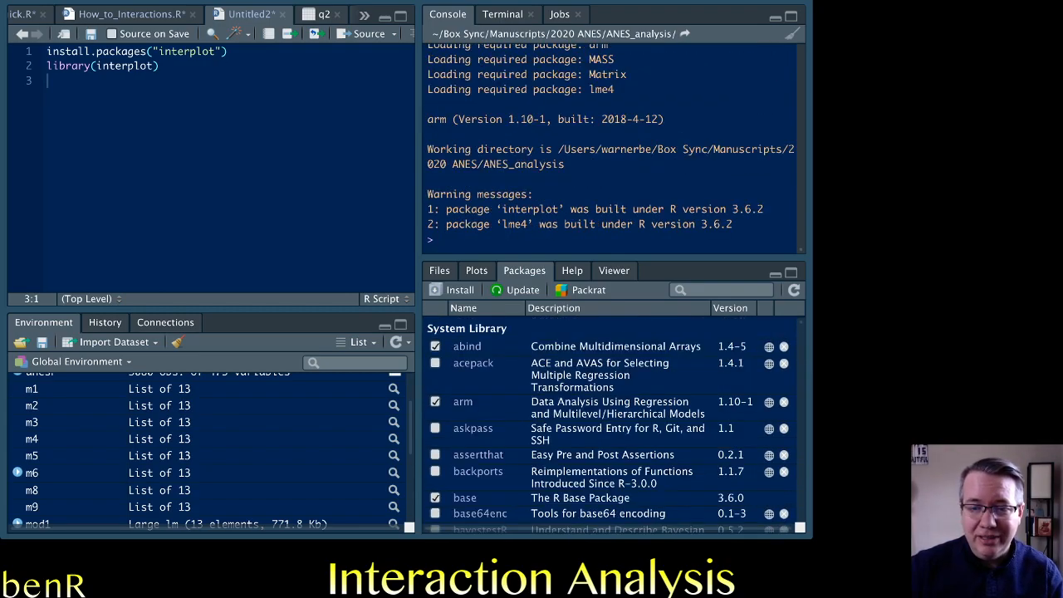
scroll("down", 3)
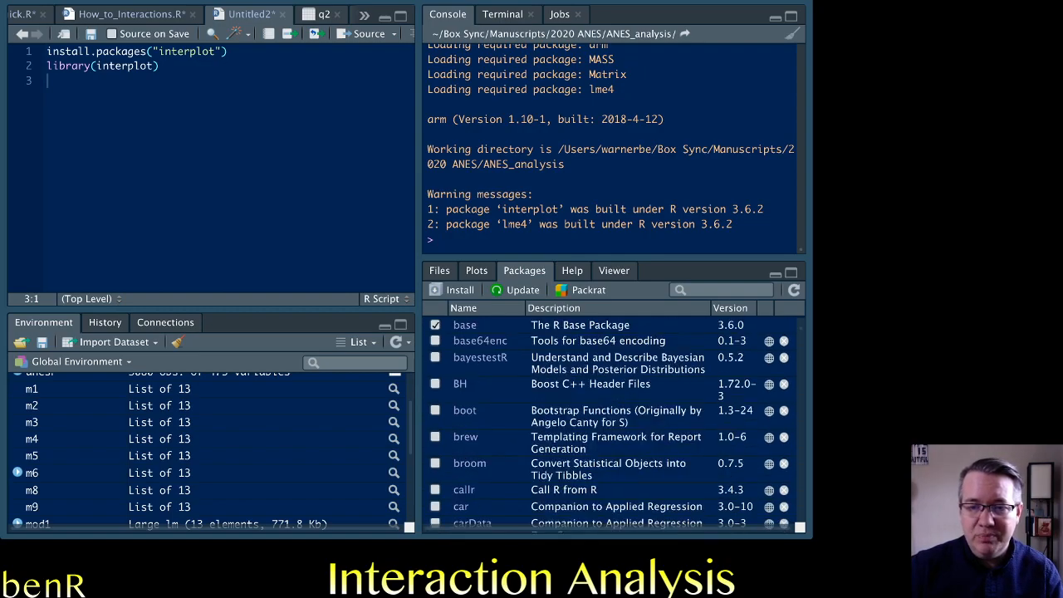
scroll("down", 3)
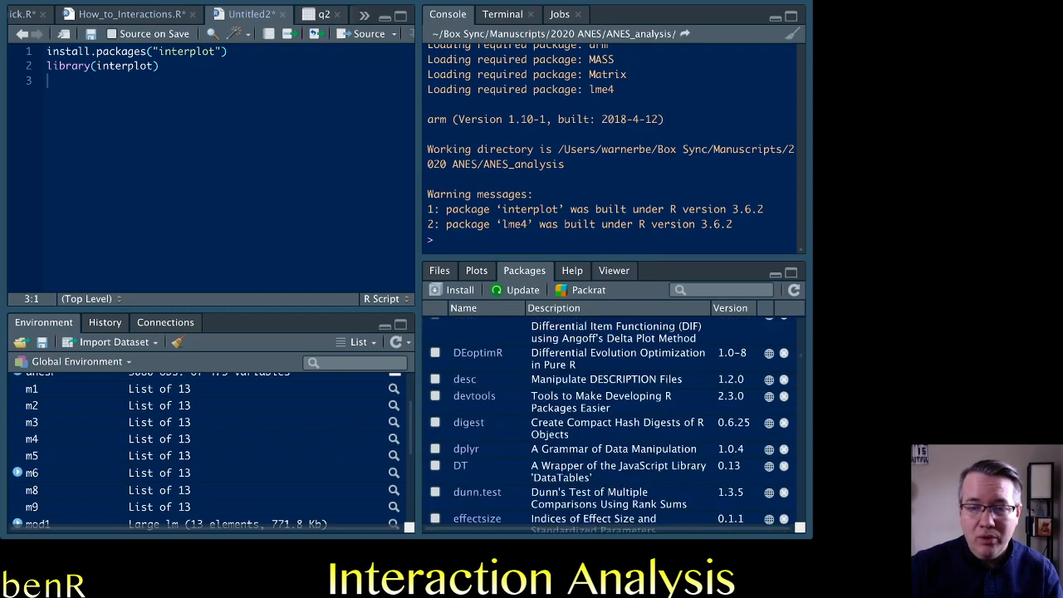
scroll("down", 3)
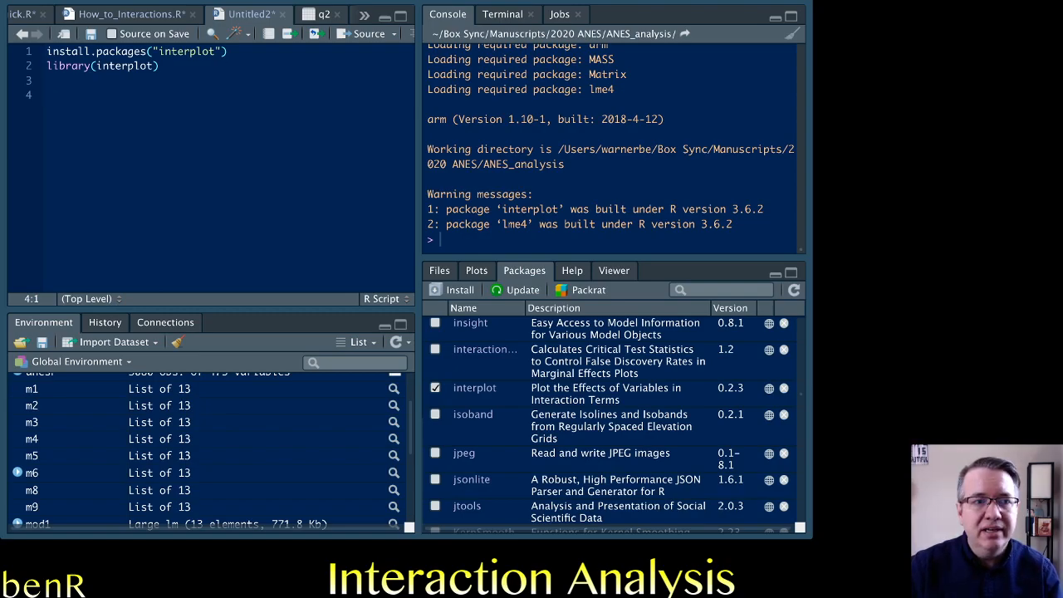
Write model1 <- lm(DTft ~ party7 + ideol, data=anes) and run it
type("model1 <-")
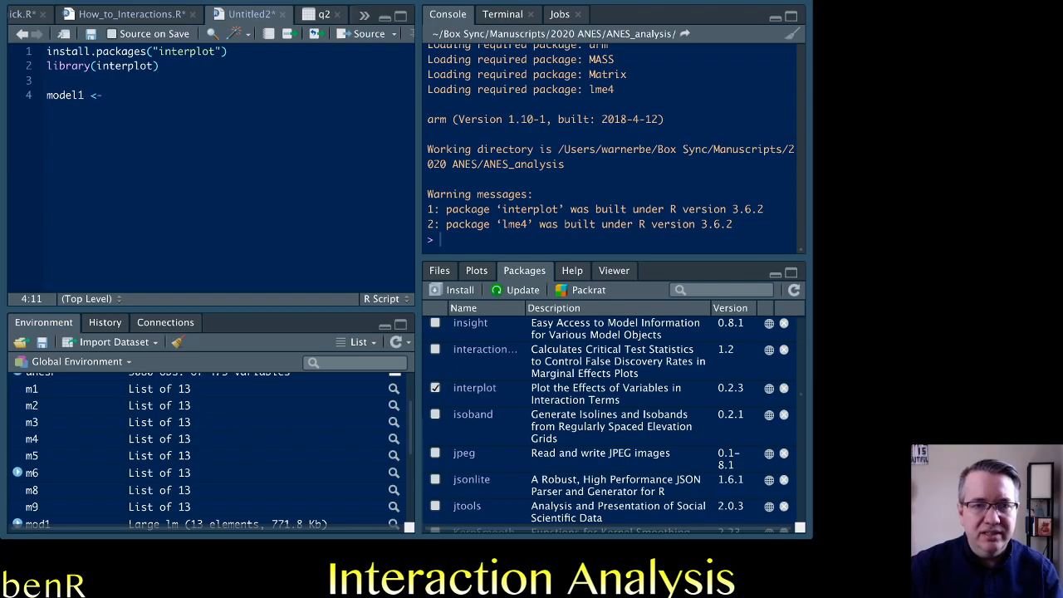
type("lm(D")
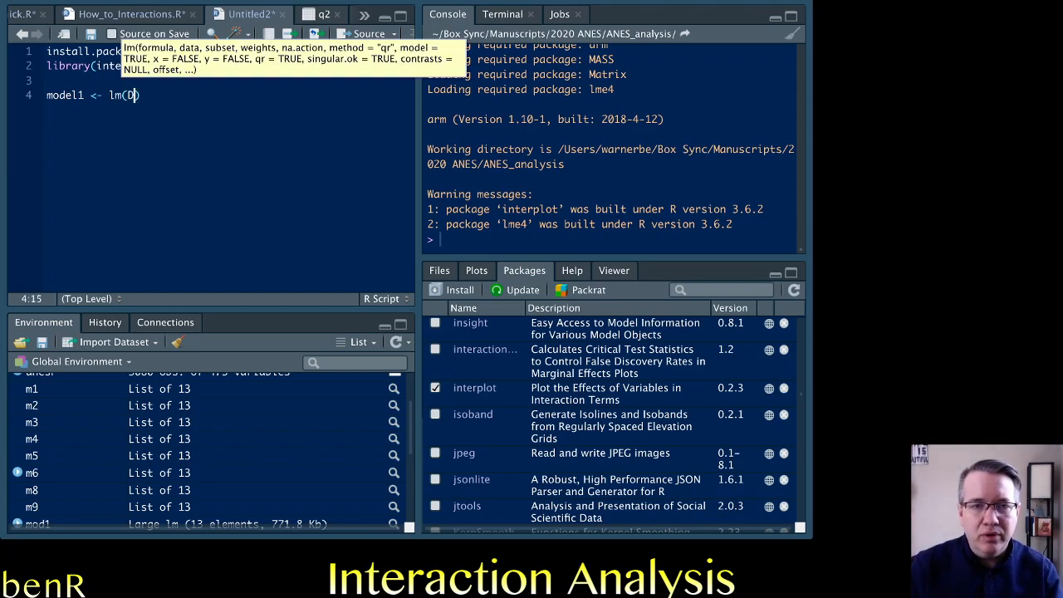
type("Tft ~")
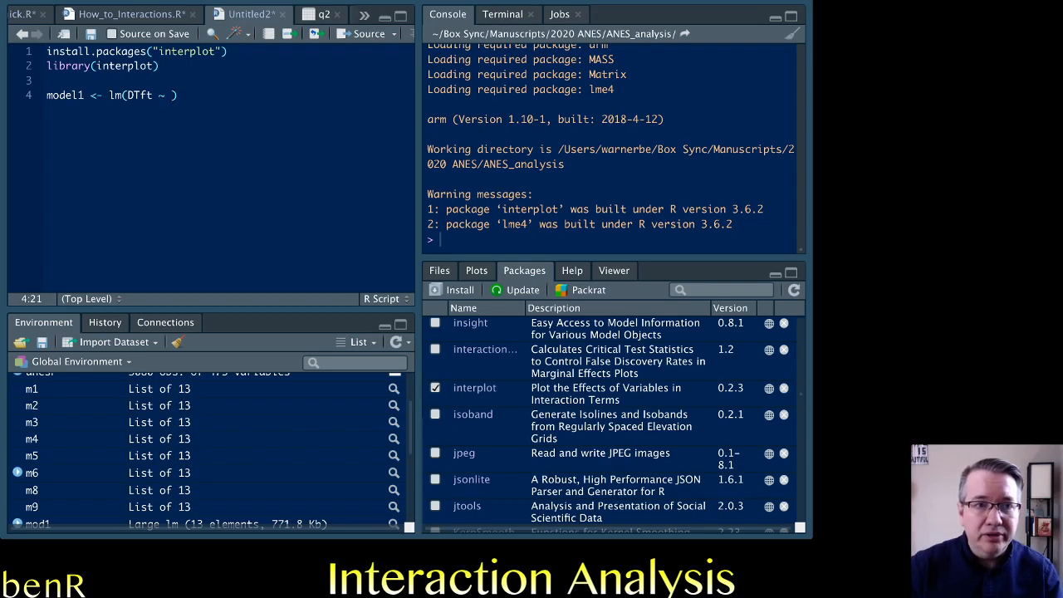
type("party7 +")
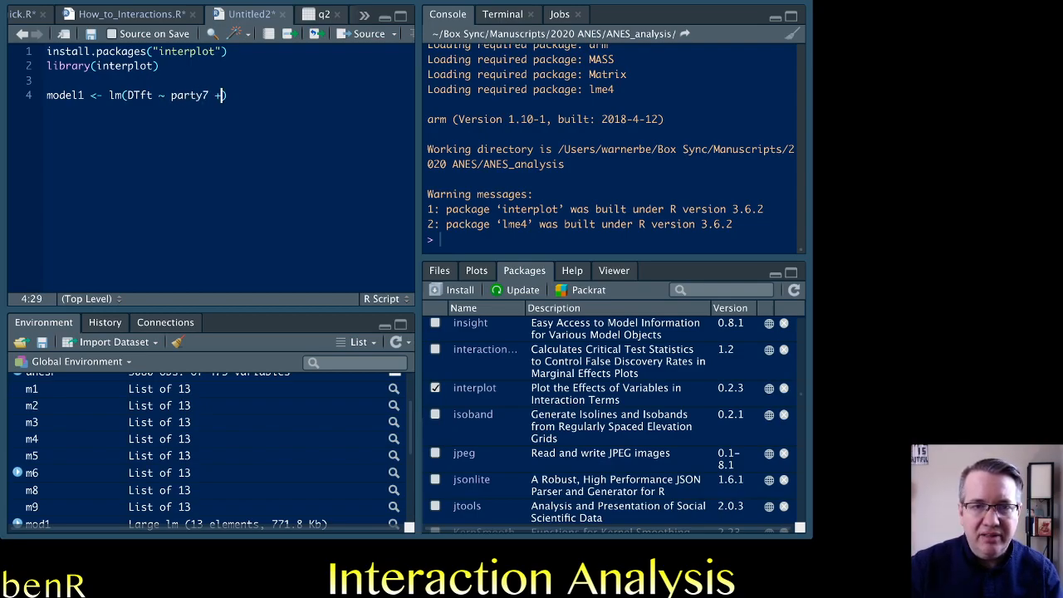
type("ideol")
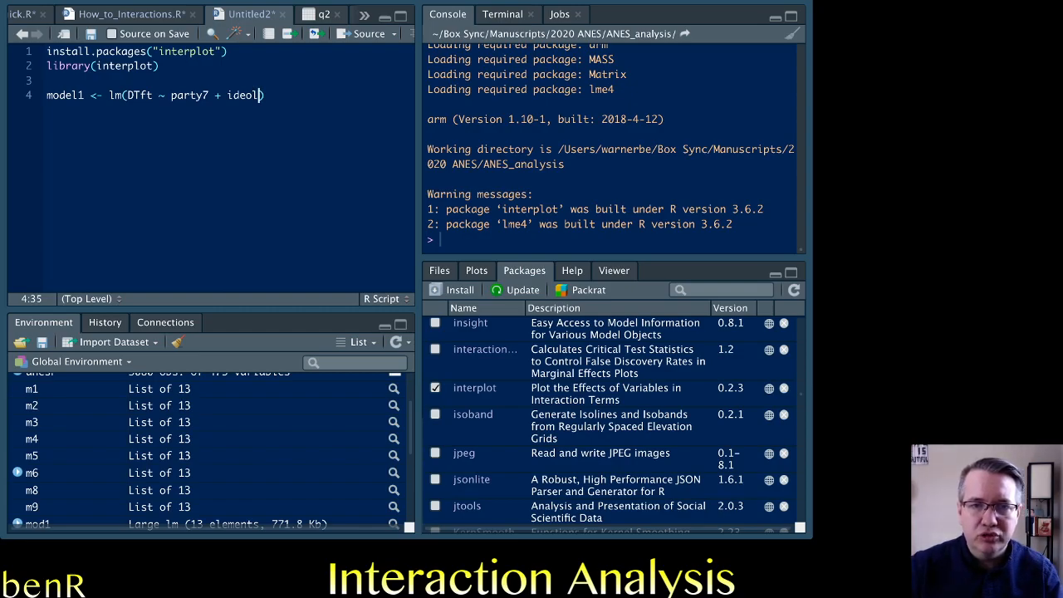
type(", data=ane")
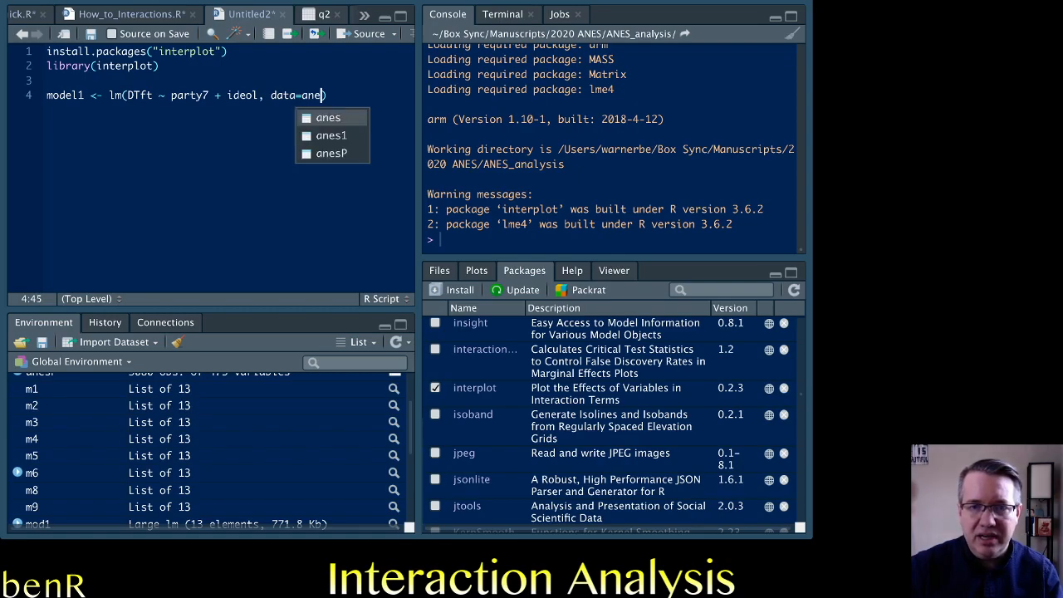
type(")")
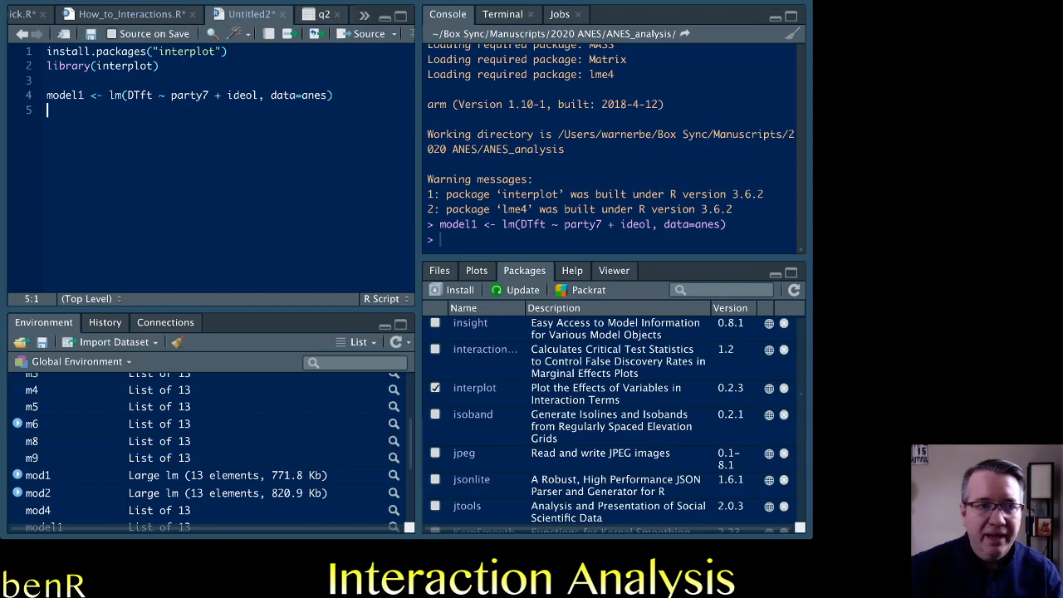
Begin the summary(model1) line below the model
type("m")
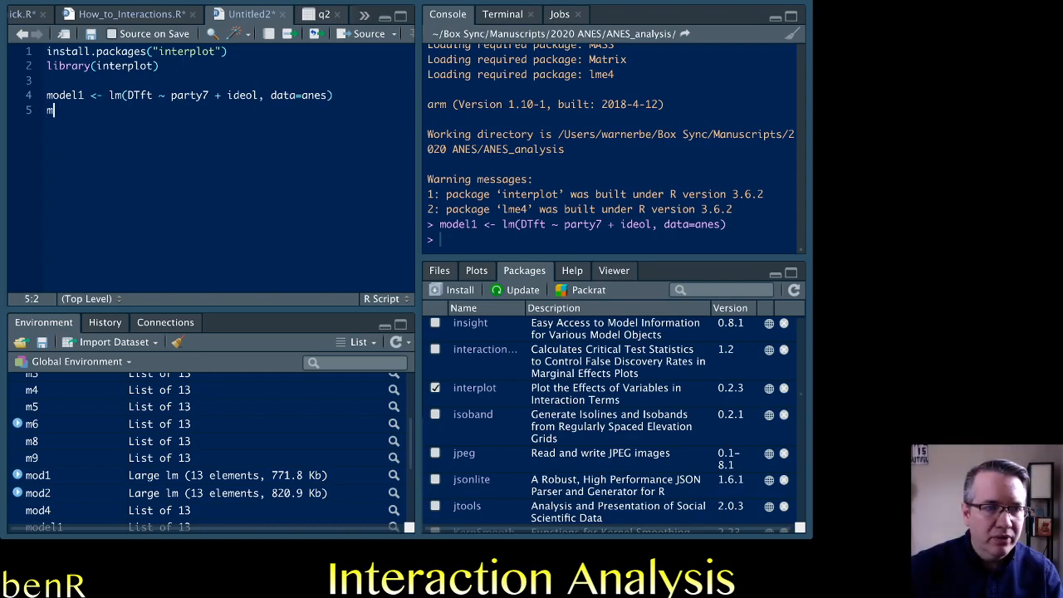
type("summary(model1")
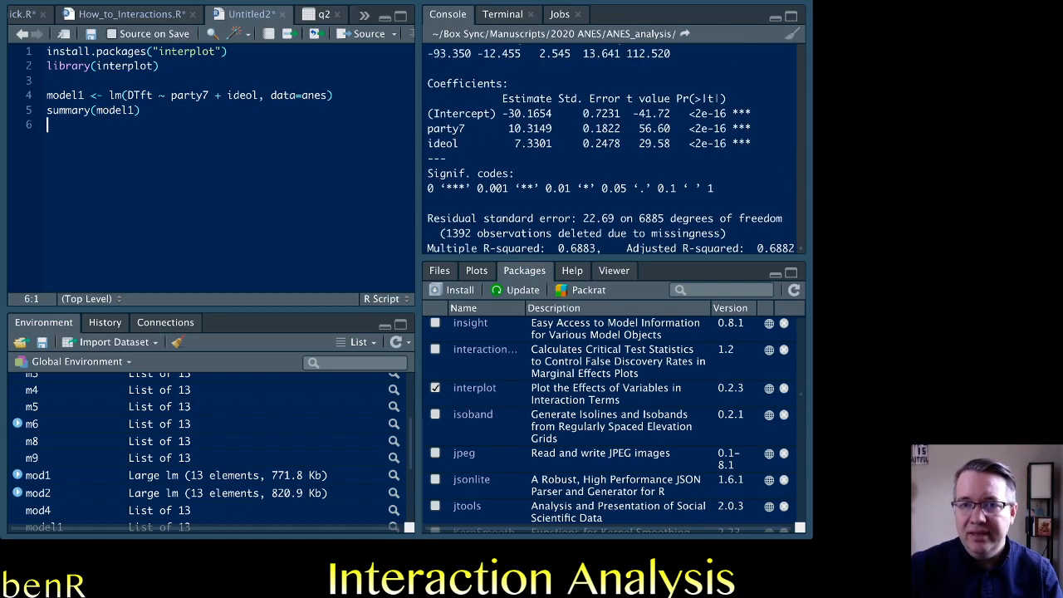
double_click(442, 142)
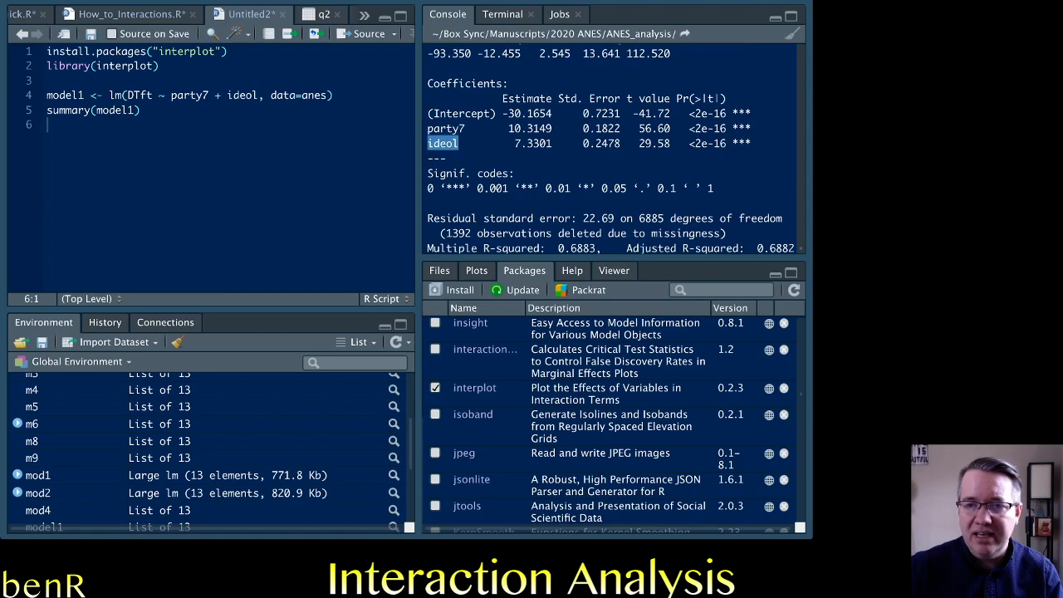
left_click_drag(468, 143, 751, 128)
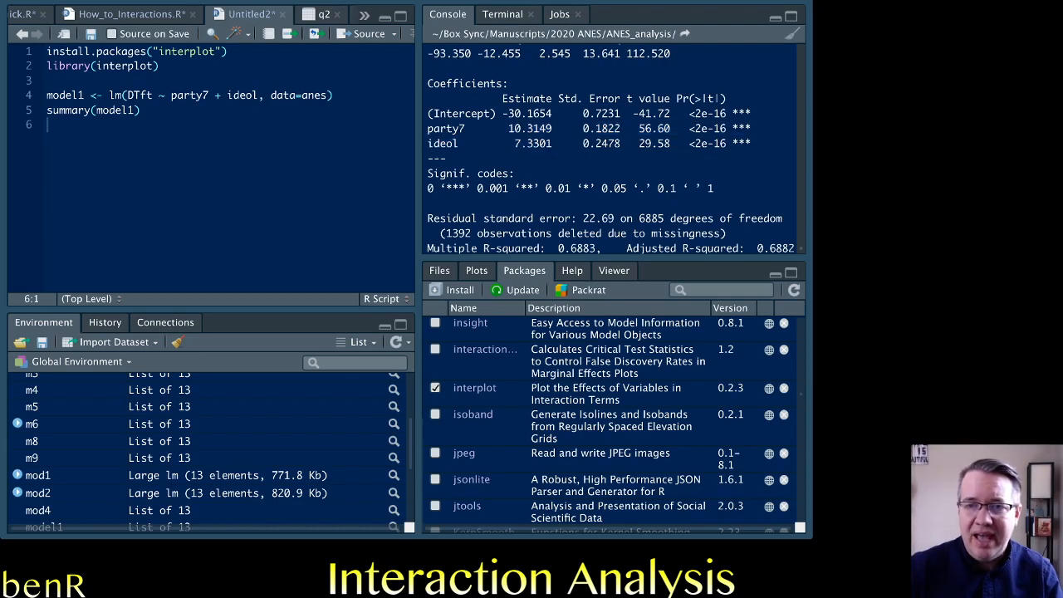
double_click(528, 128)
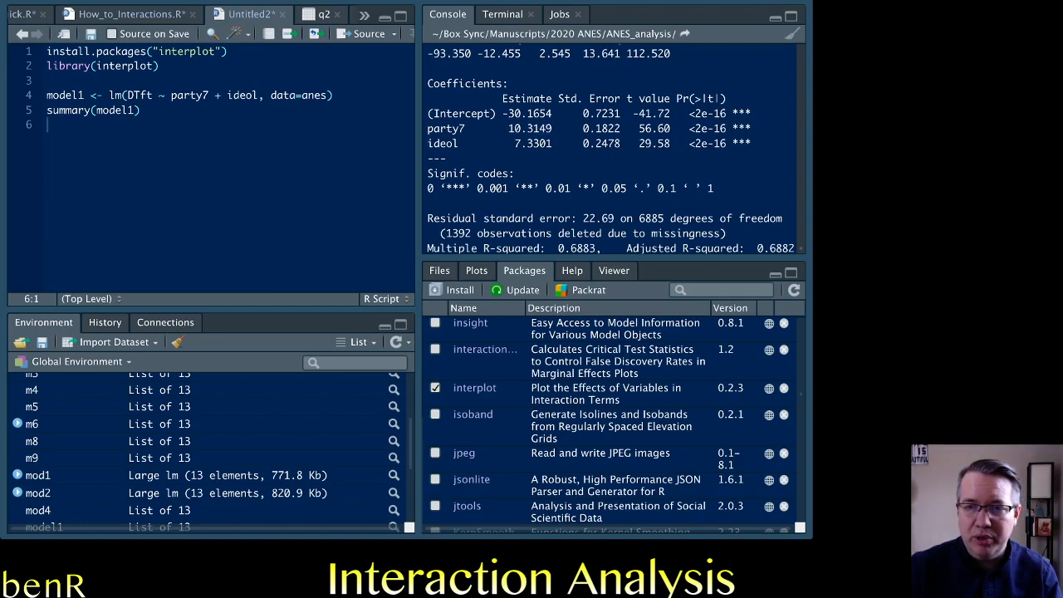
double_click(535, 143)
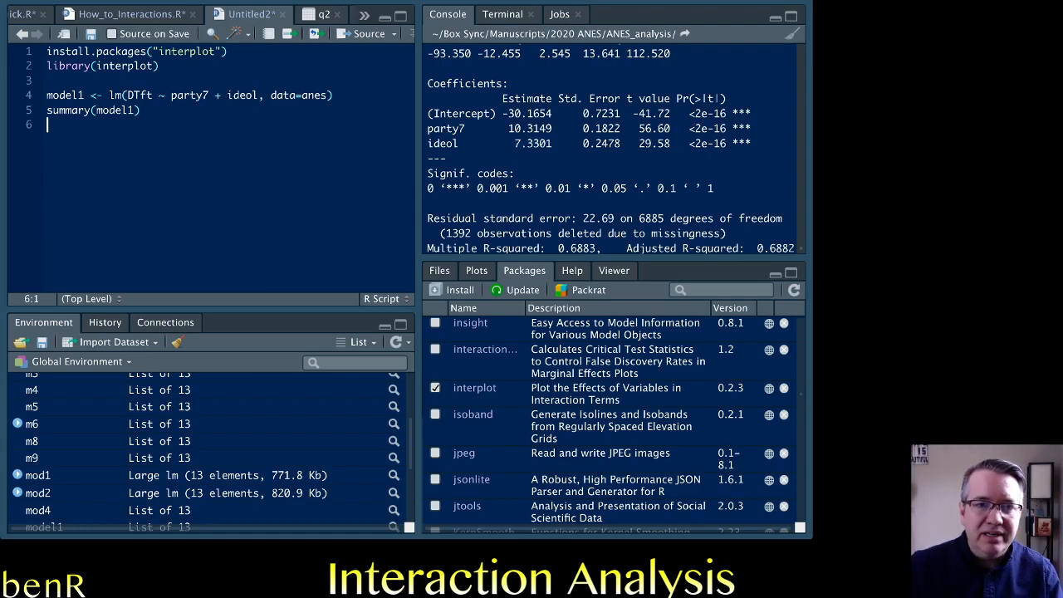
left_click_drag(47, 95, 143, 110)
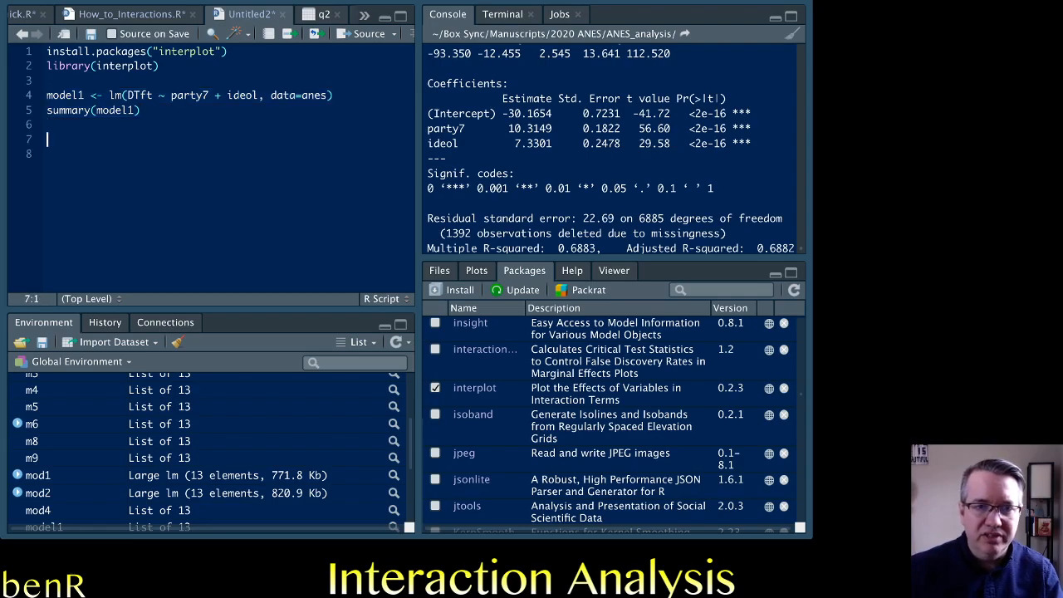
Paste a copy of the model1 line and rename it to model2
type("model1 <- lm(DTft ~ party7 + ideol, data=anes)")
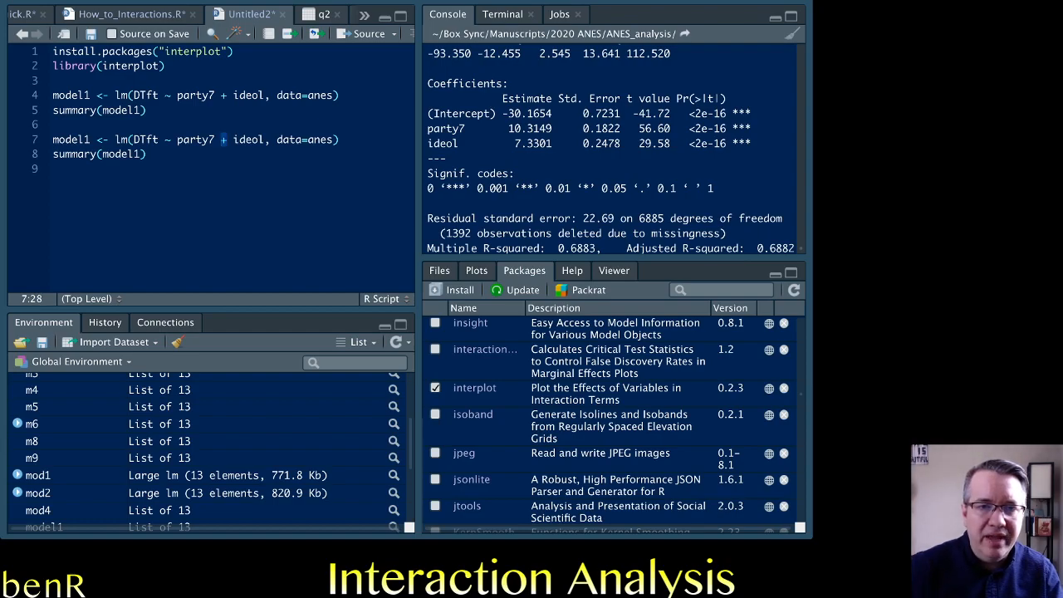
type("*")
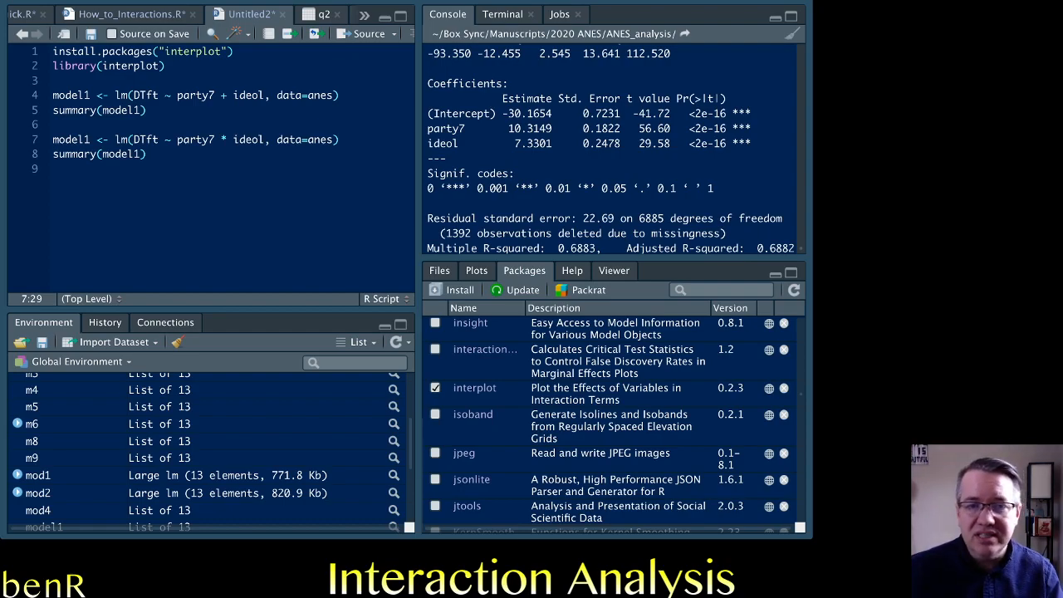
left_click(75, 139)
type("2")
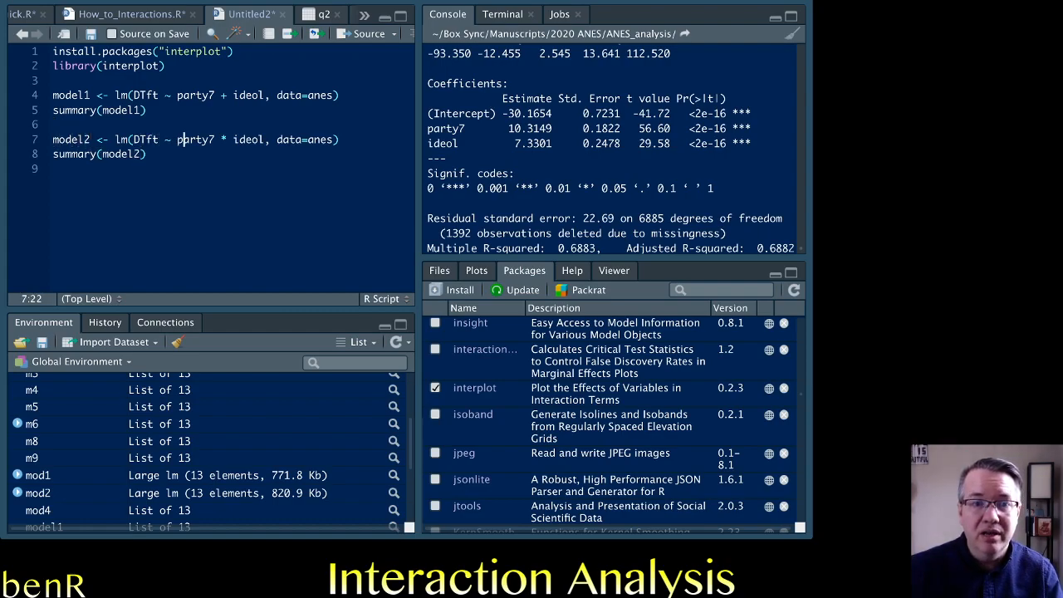
double_click(193, 140)
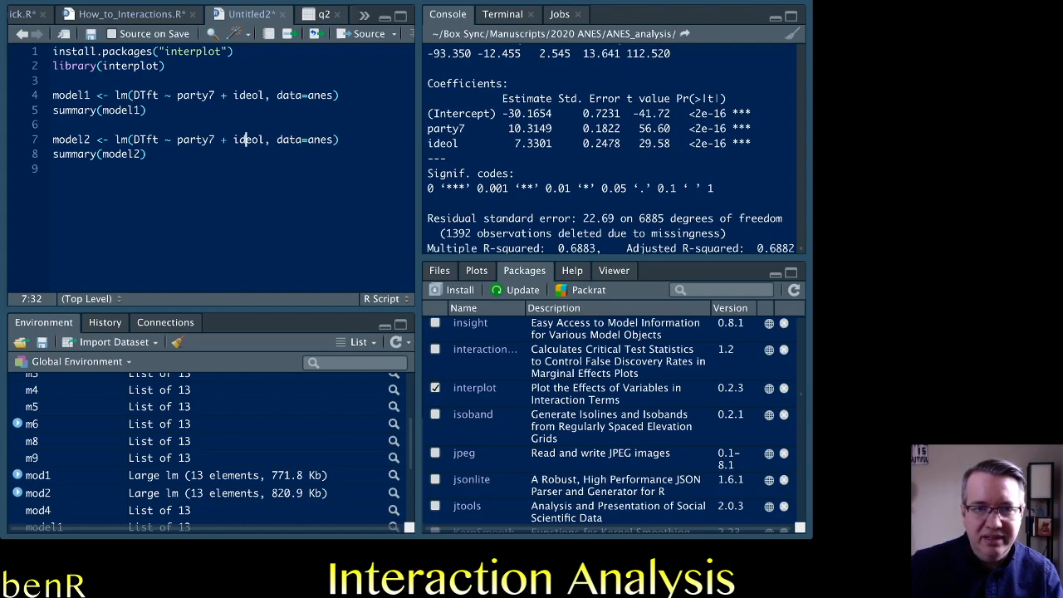
Extend model2's formula with the party7*ideol interaction term
type("+ in")
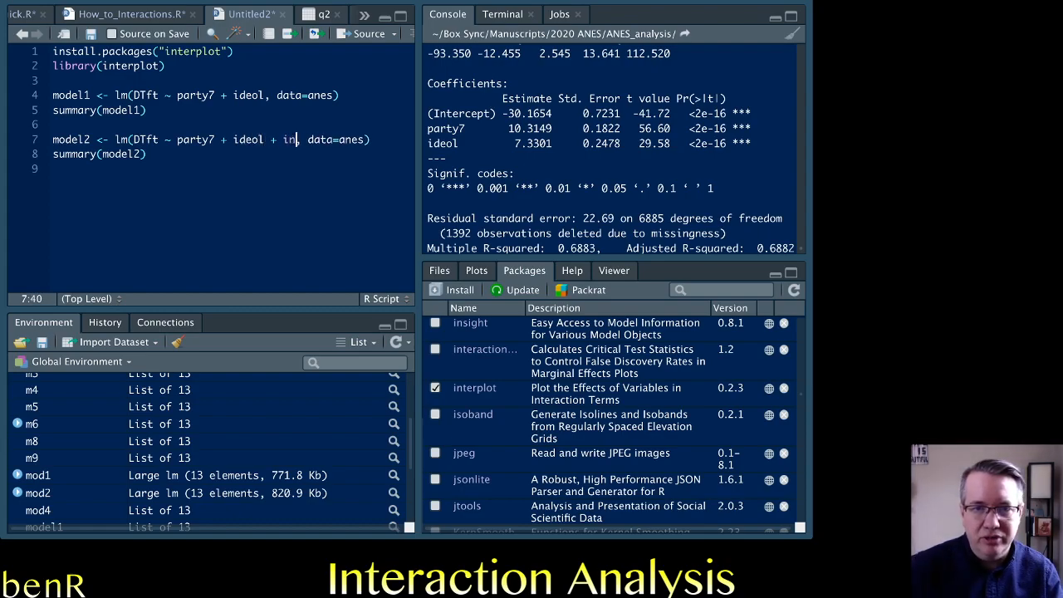
type("party")
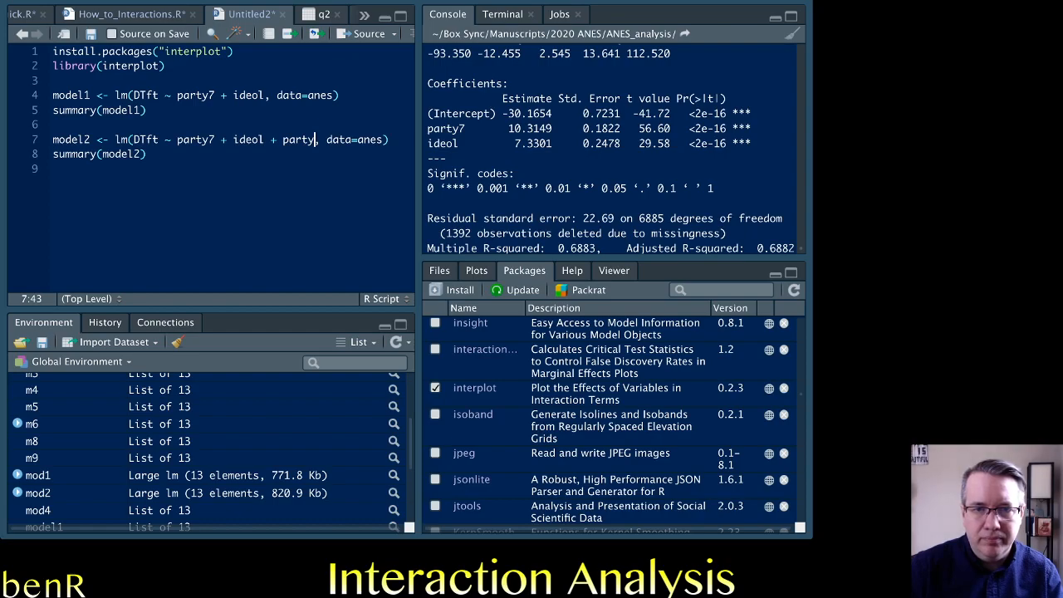
type("7")
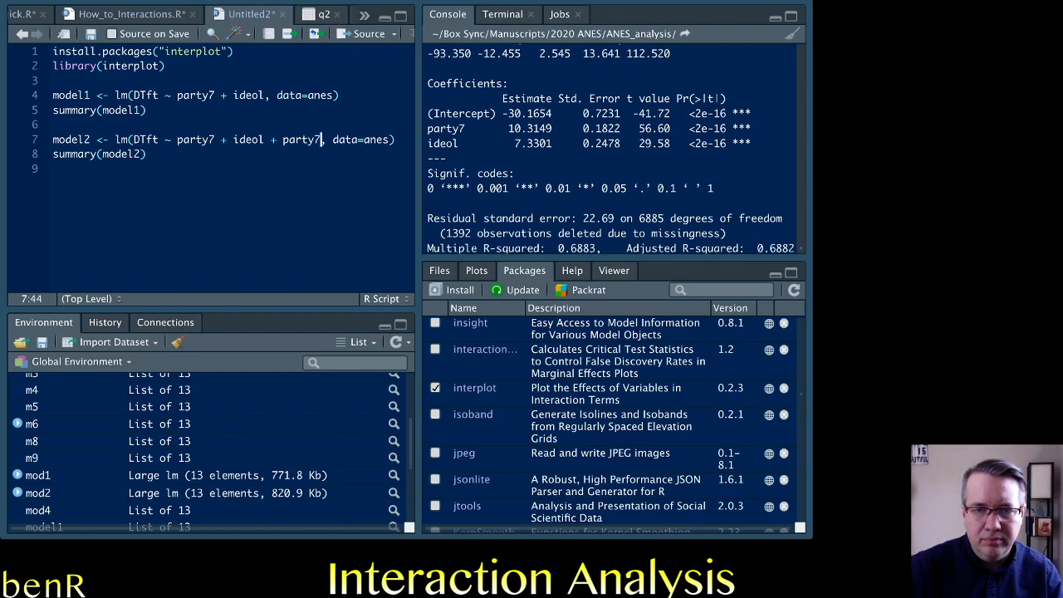
type("*ideol")
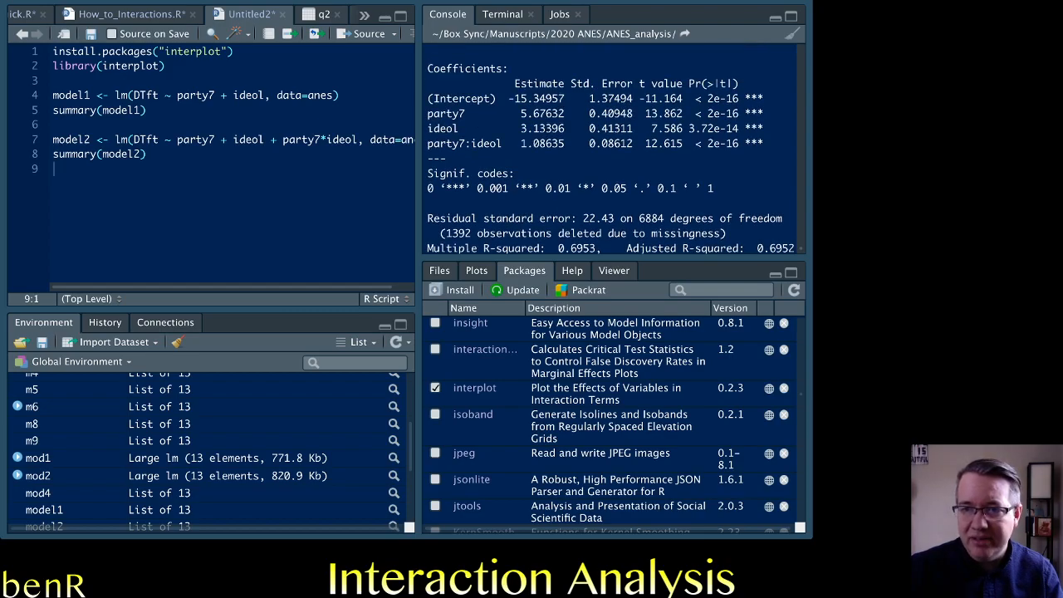
left_click_drag(519, 143, 763, 143)
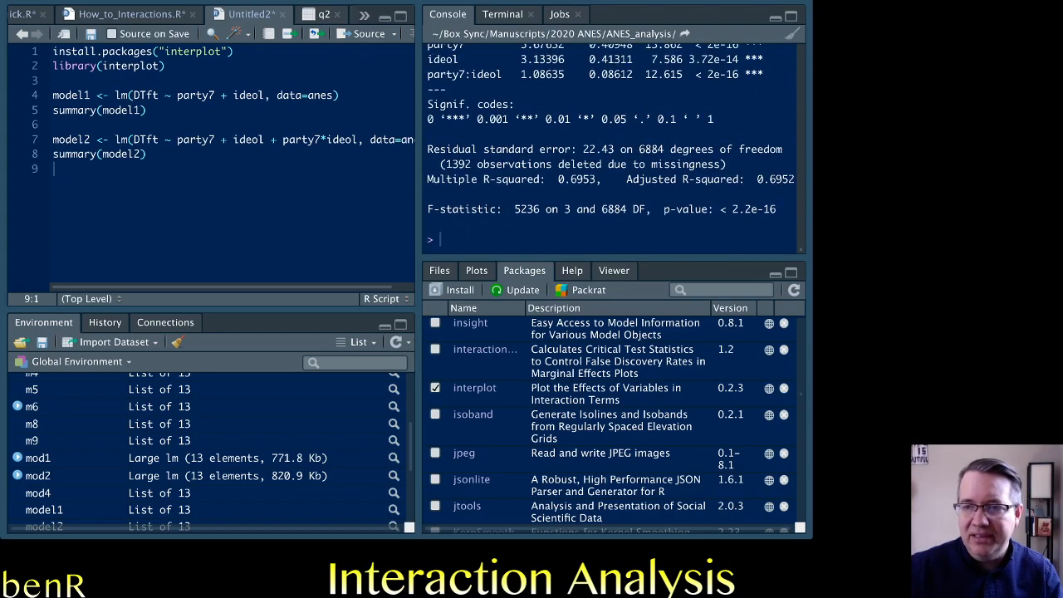
double_click(774, 179)
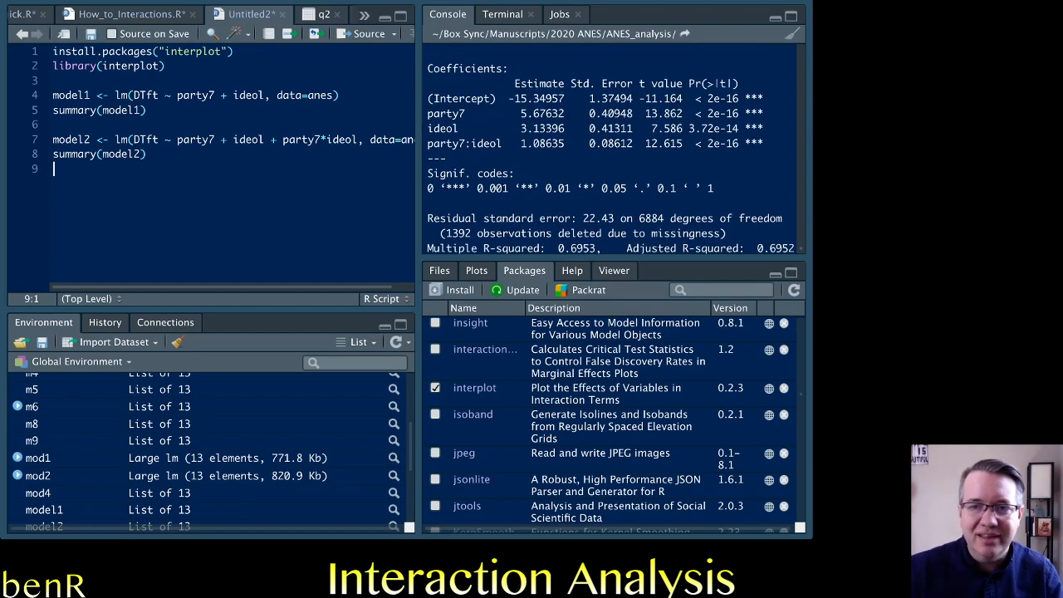
double_click(540, 113)
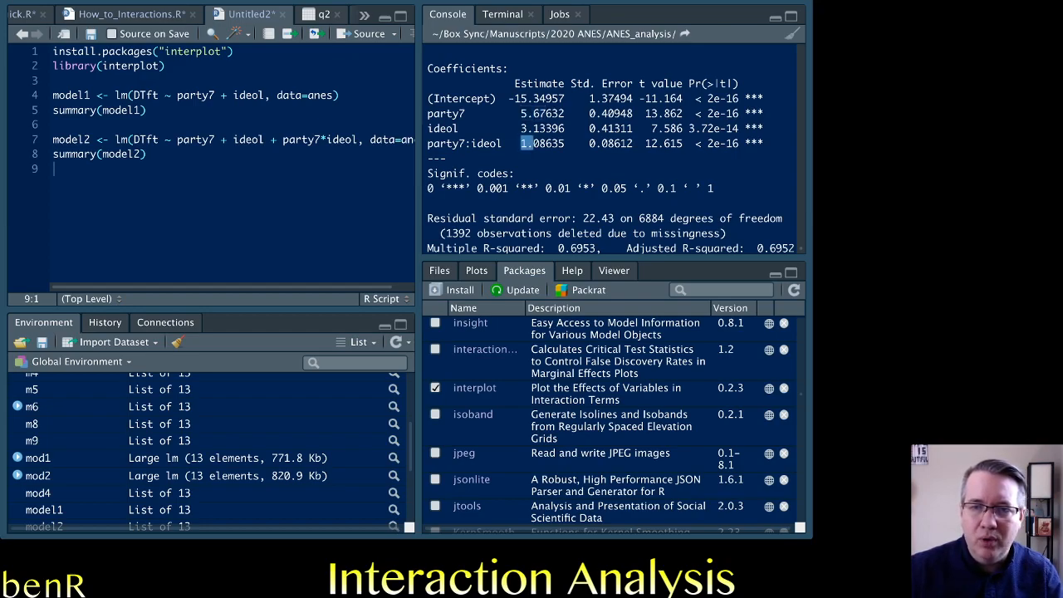
double_click(442, 128)
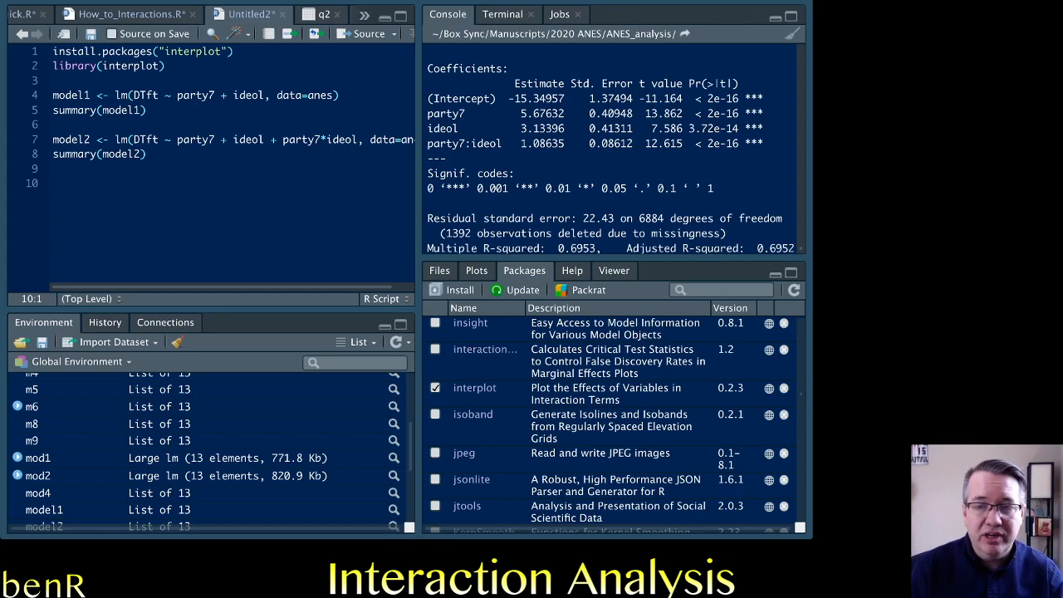
Write interplot(m = model2, var1="party7", var2="ideol") on line 10
type("interplot(")
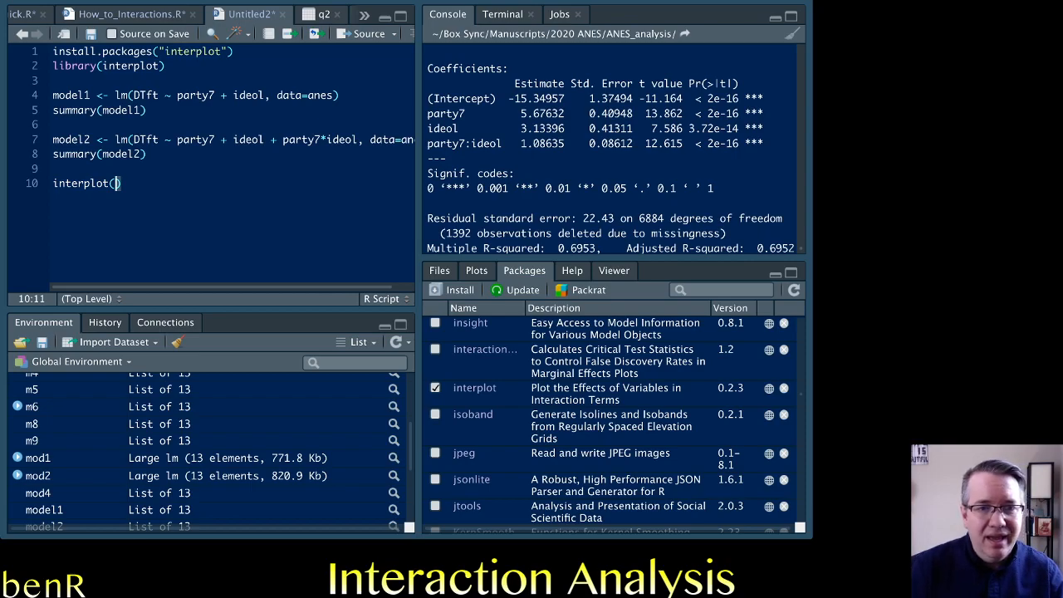
type("m =")
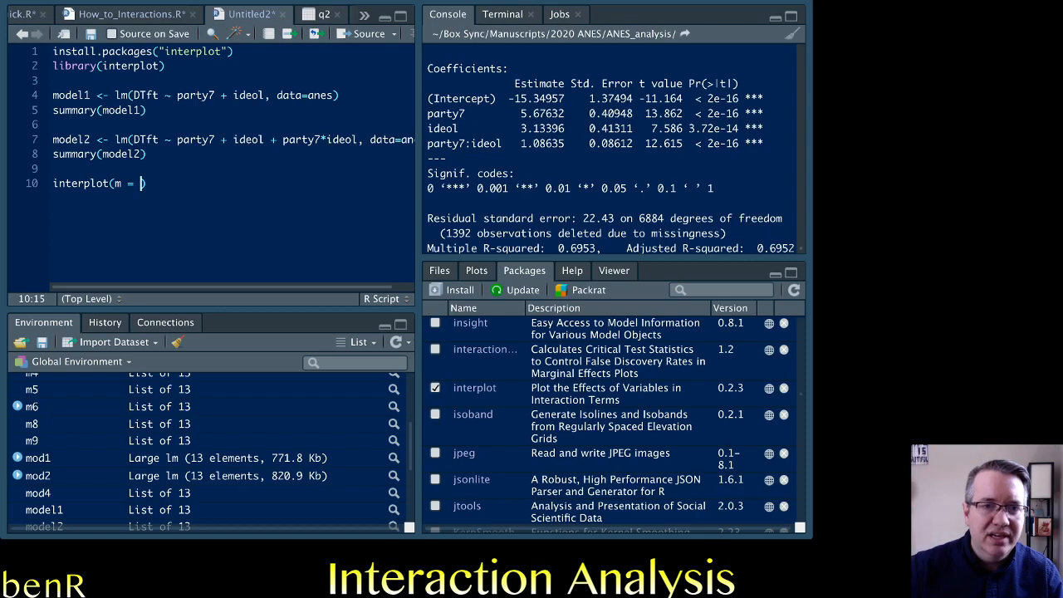
double_click(70, 139)
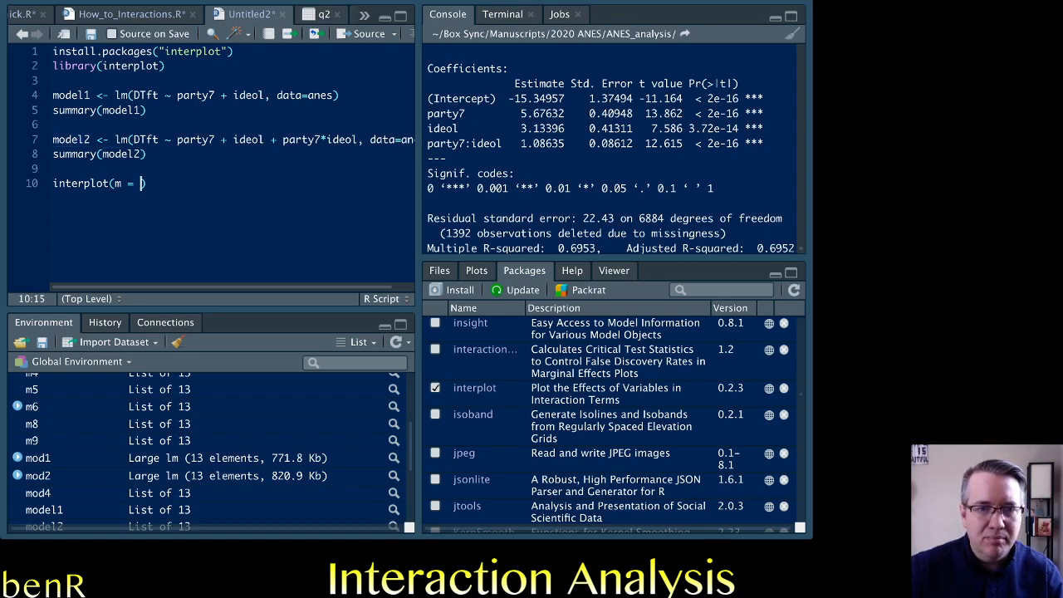
type("model2")
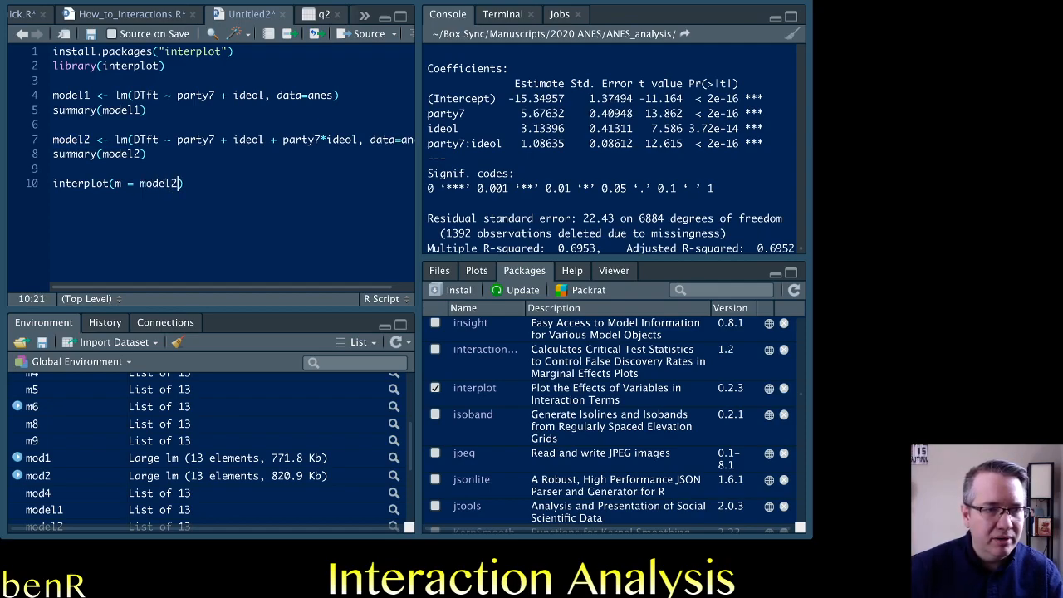
type(", var1")
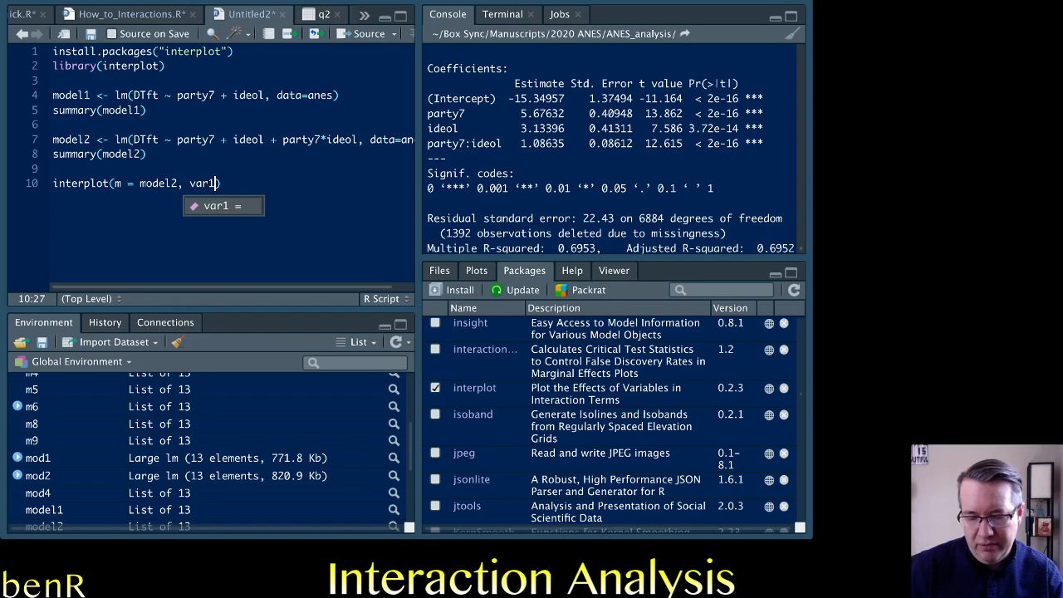
type("=")
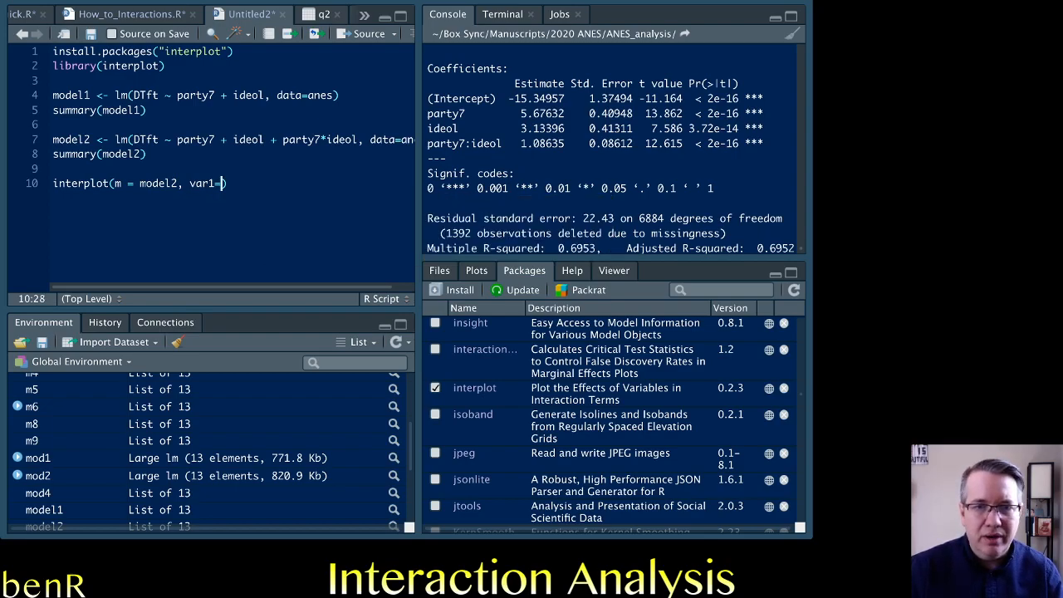
type("\"party7\")")
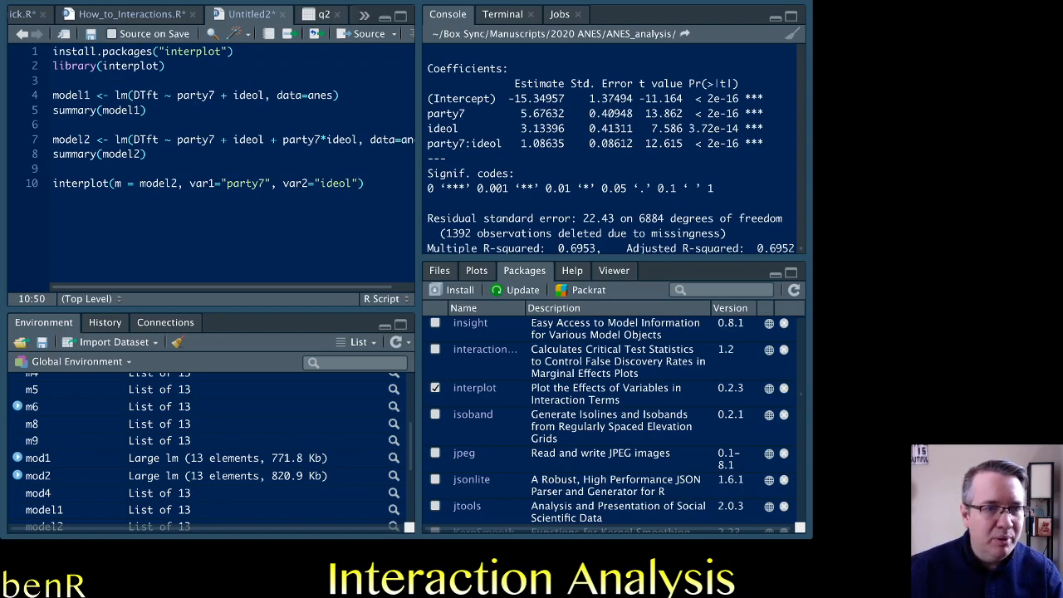
Point out the model argument and the ideol variable referenced by the interplot call
left_click(286, 183)
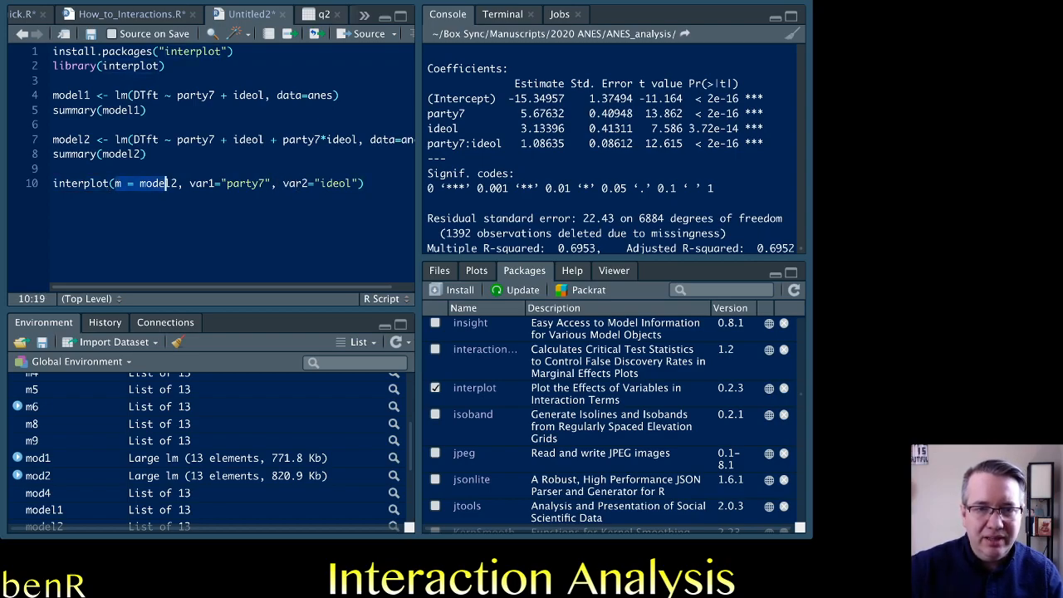
double_click(70, 140)
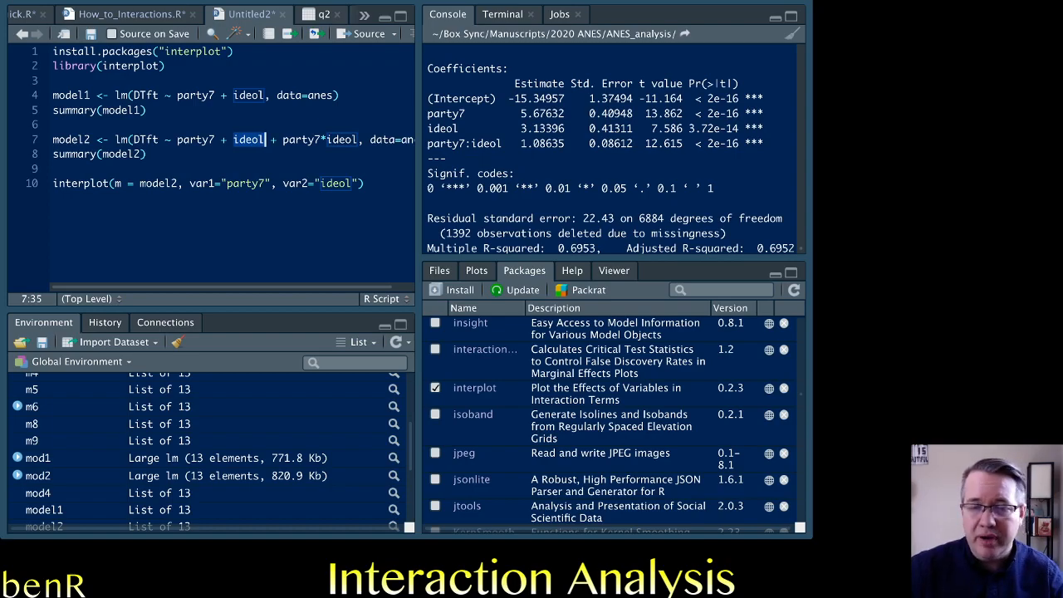
left_click(239, 183)
type(" +")
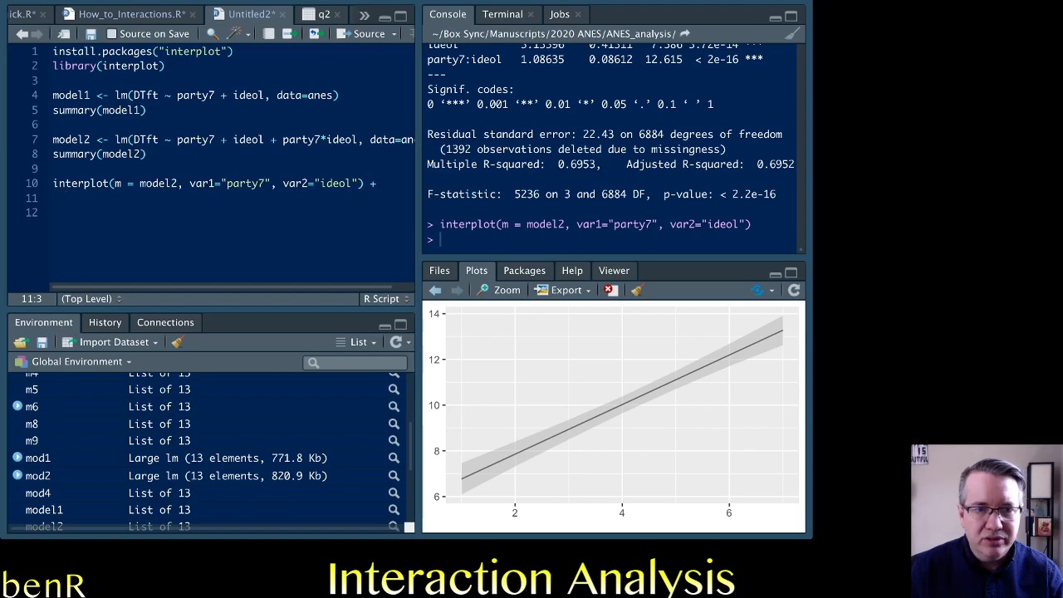
Chain a ggtitle( call onto the interplot command on a new line
type("ggtitle(\"")
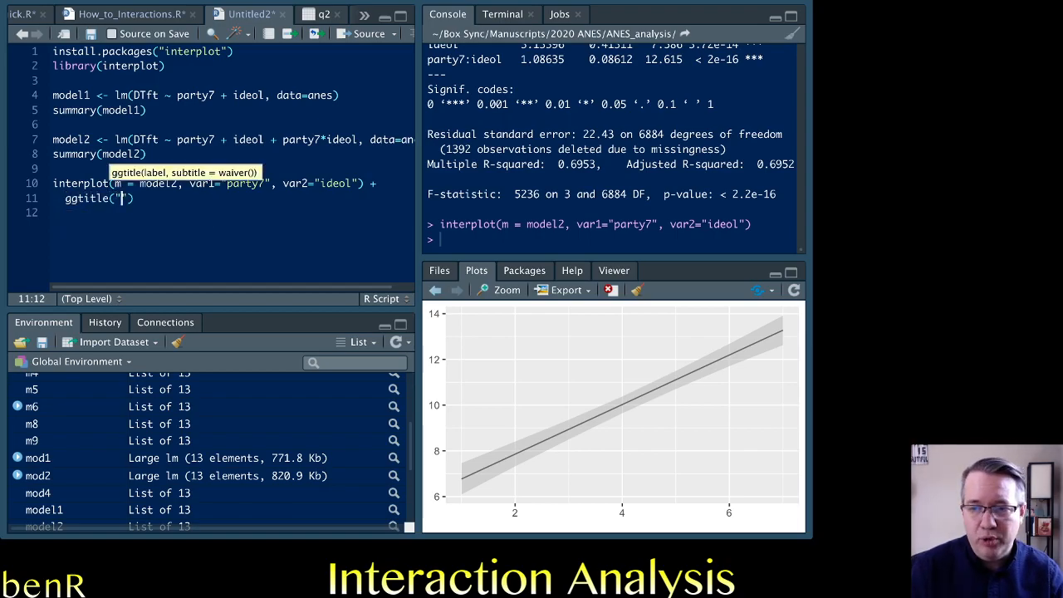
Title the plot "Estimated Effect of Partisanship on Trump FT" and add a trailing +
type("Est")
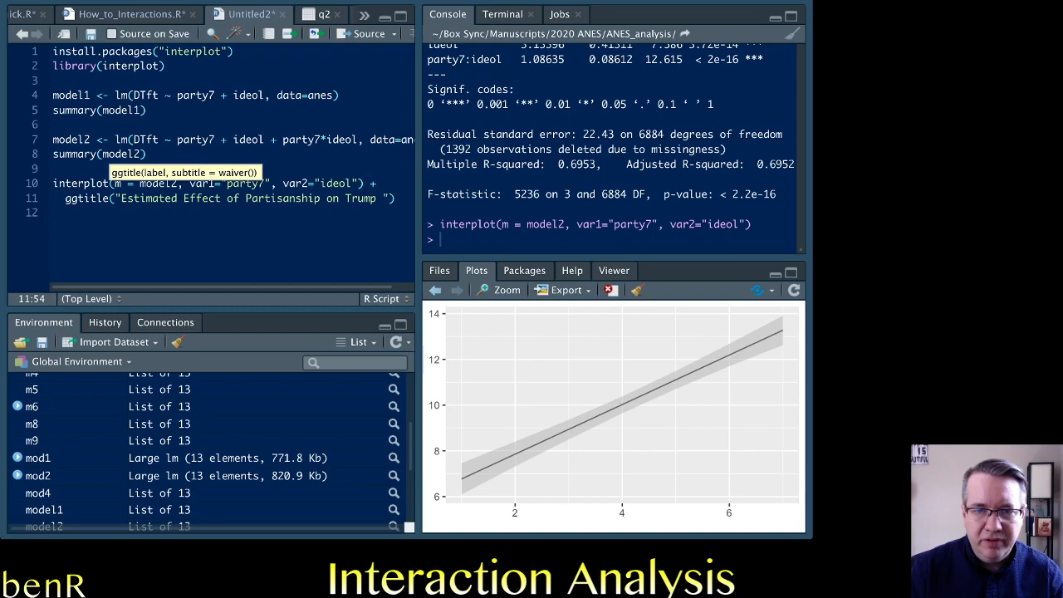
type("FT")
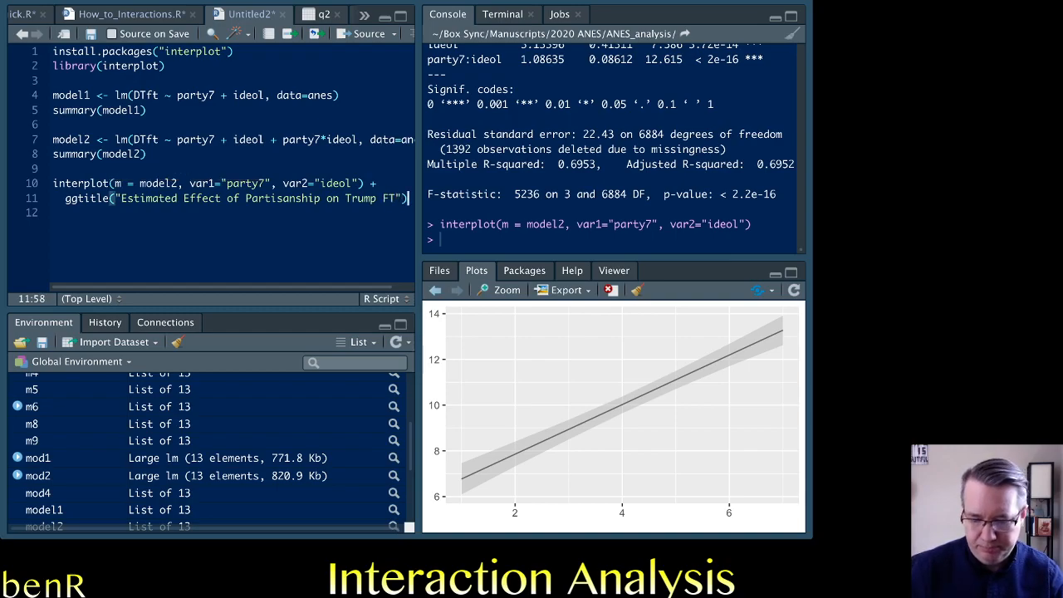
type("+")
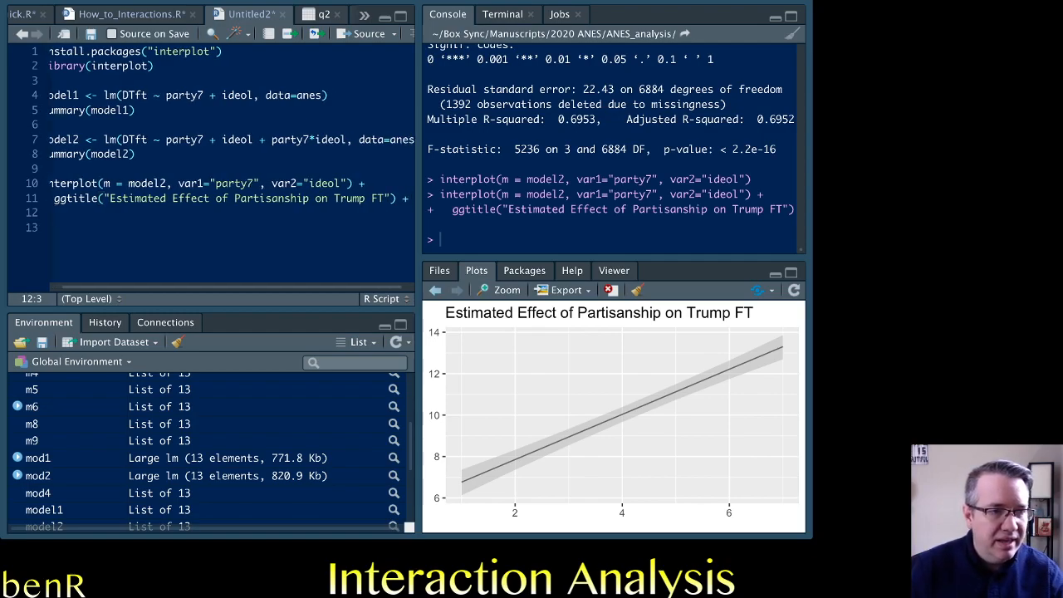
Label the x-axis "Ideology, Liberal to Conservative" with xlab and rerun the plot
type("xlab")
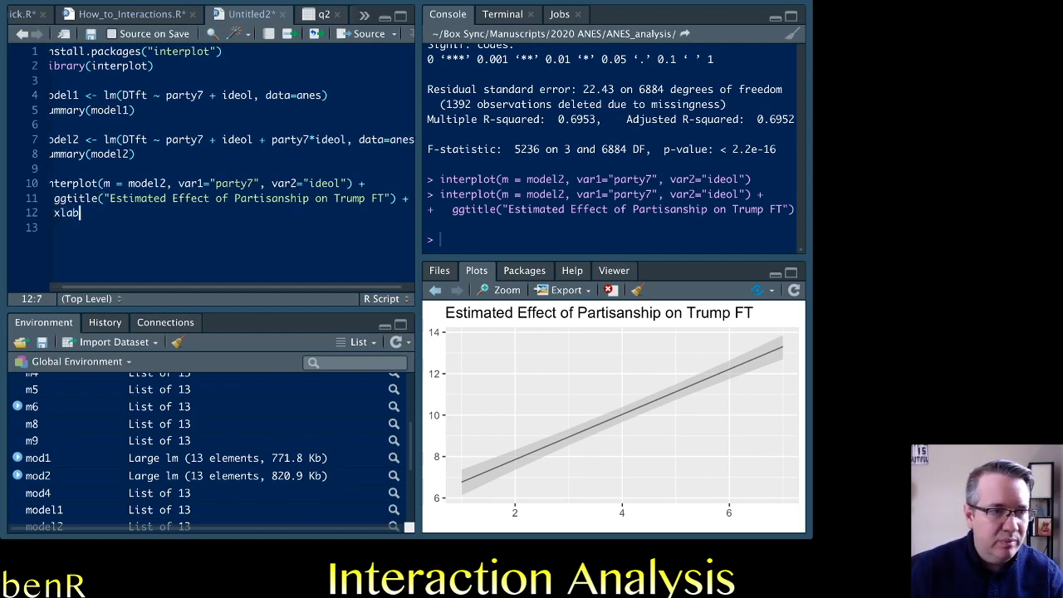
type("(\"\")")
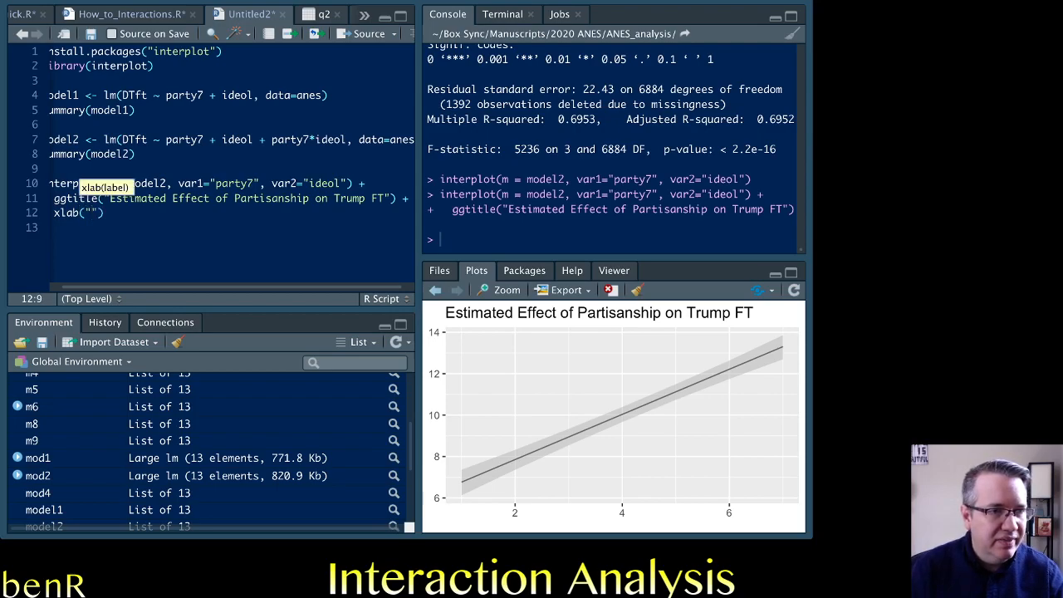
type("L")
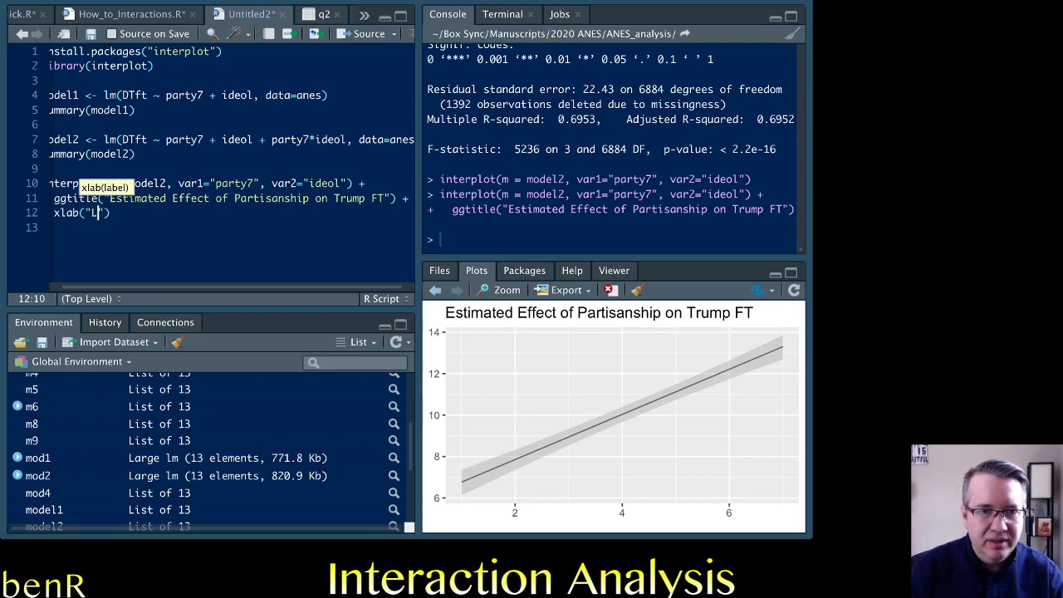
type("deology, Liberal to")
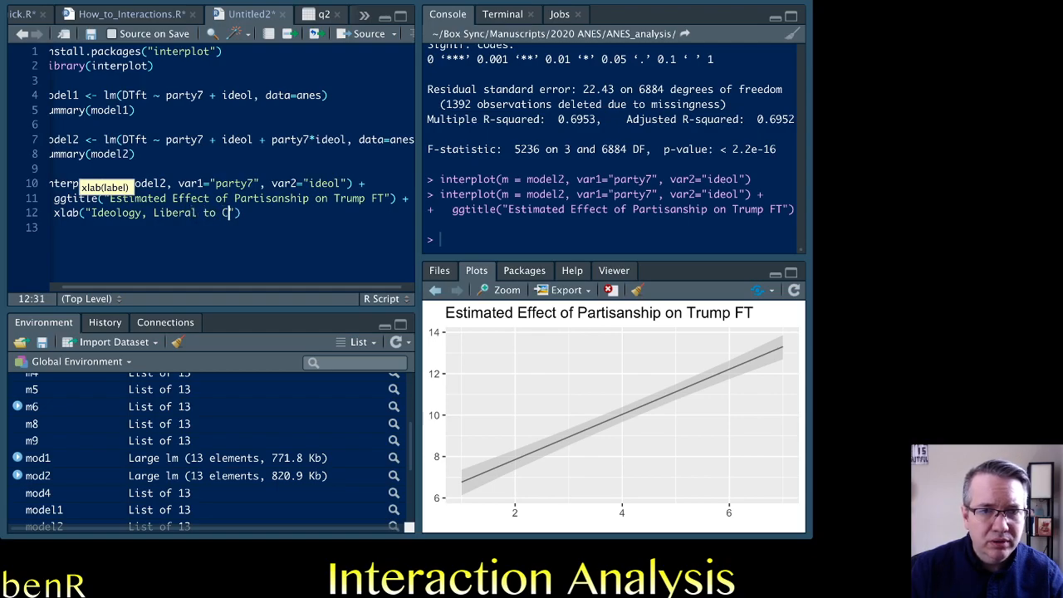
type("Conservative")
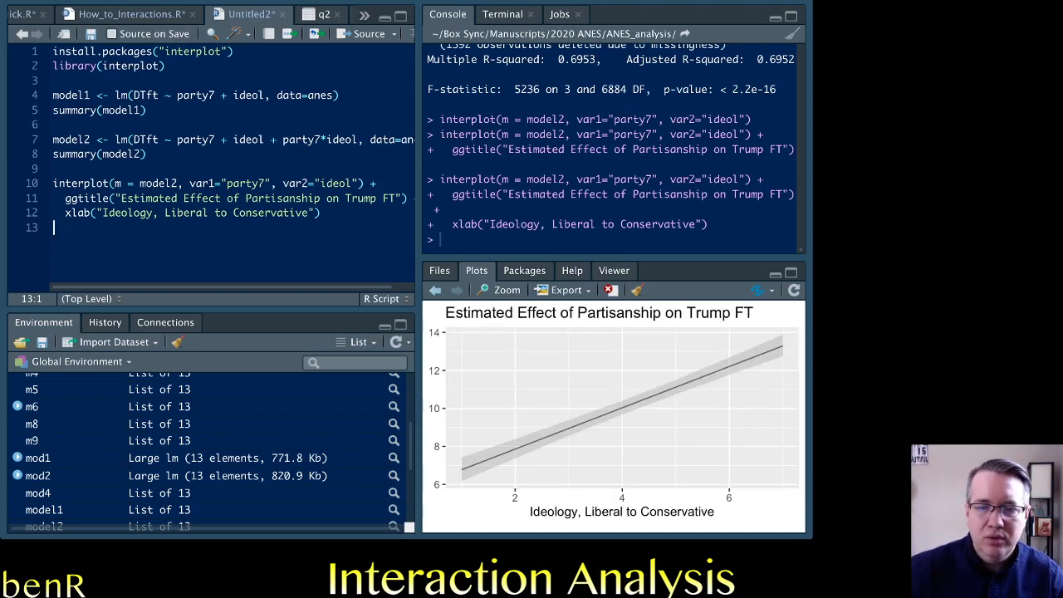
left_click(321, 212)
type(" +")
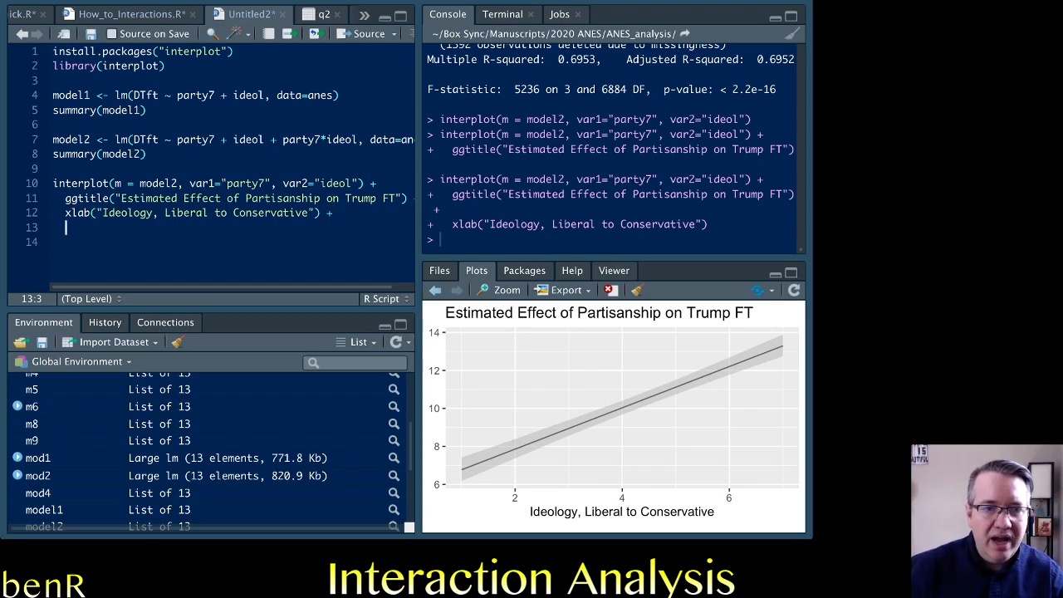
Label the y-axis "Estimated Effect of Partisanship" with ylab and rerun the plot
type("ylab (\"\")")
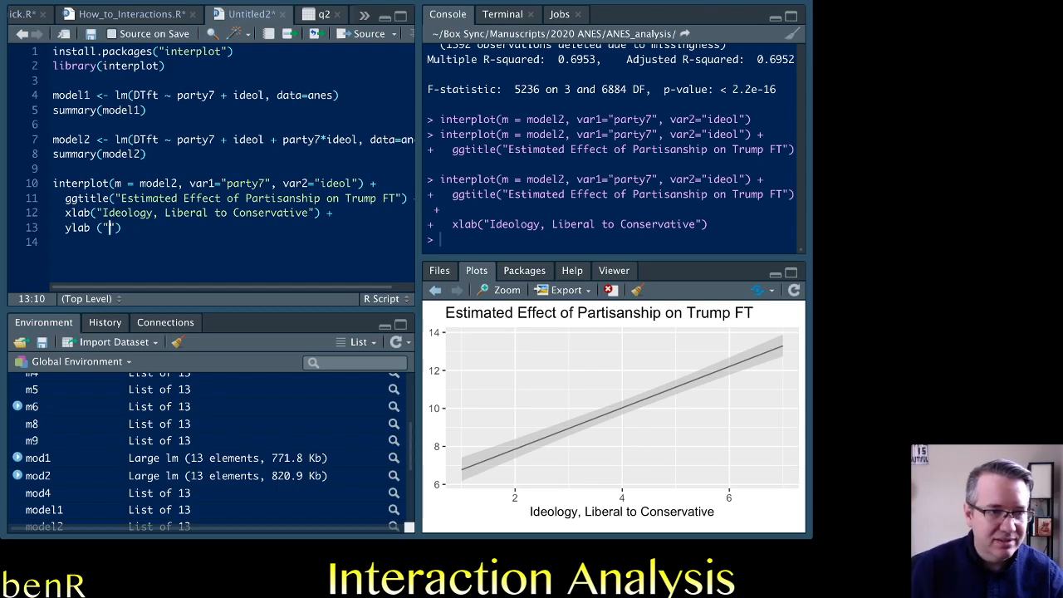
type("Estimated Effec")
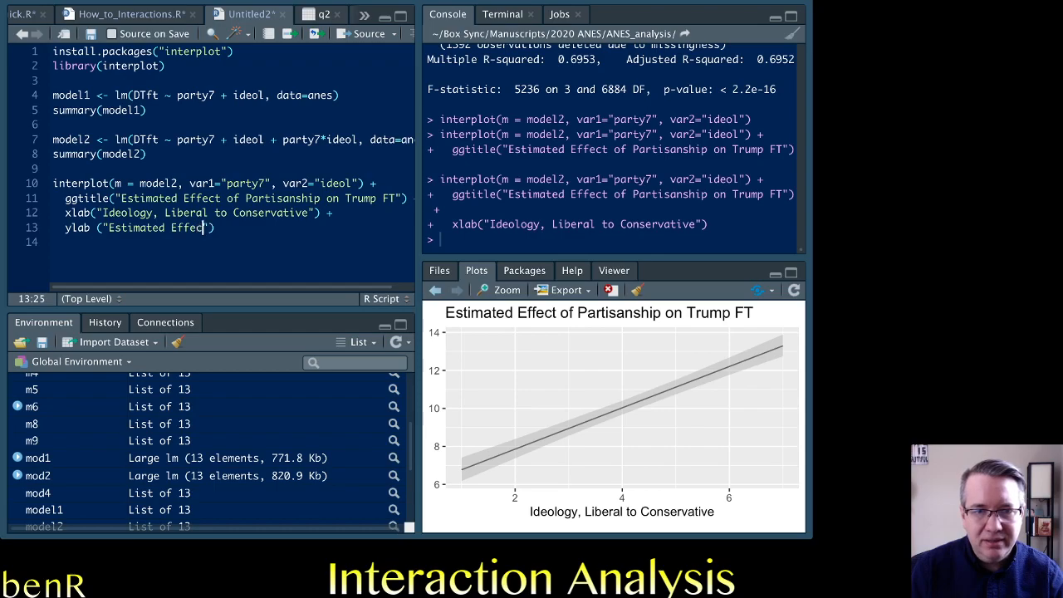
type("of Partis")
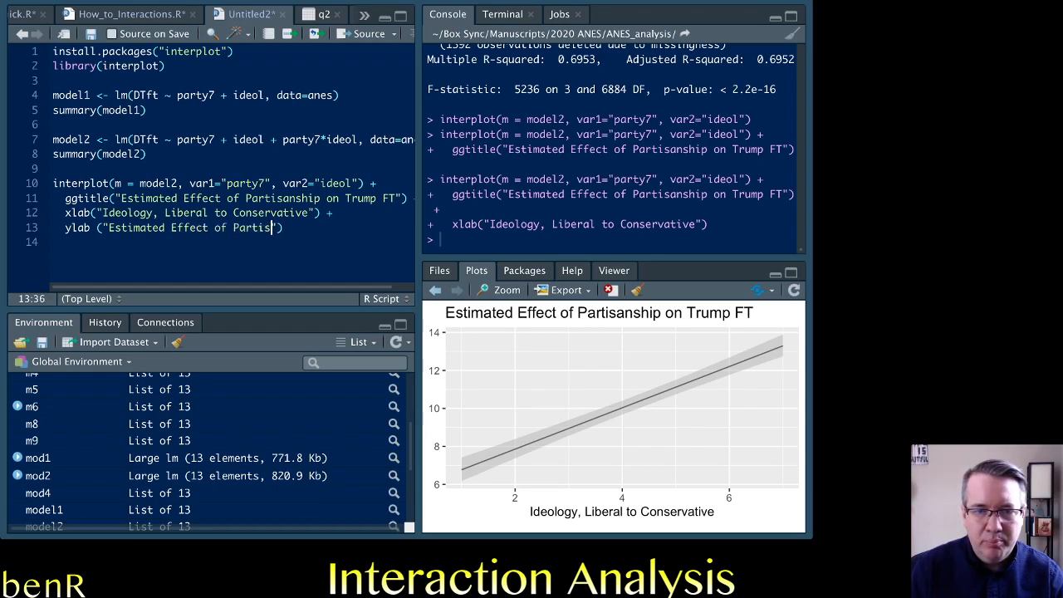
type("anship\")")
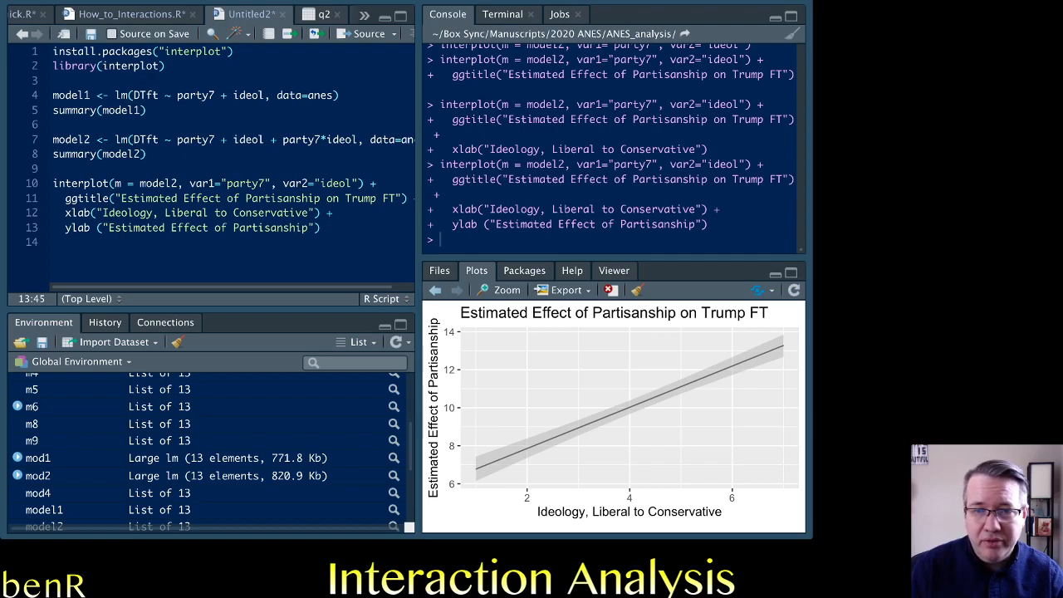
key("Return")
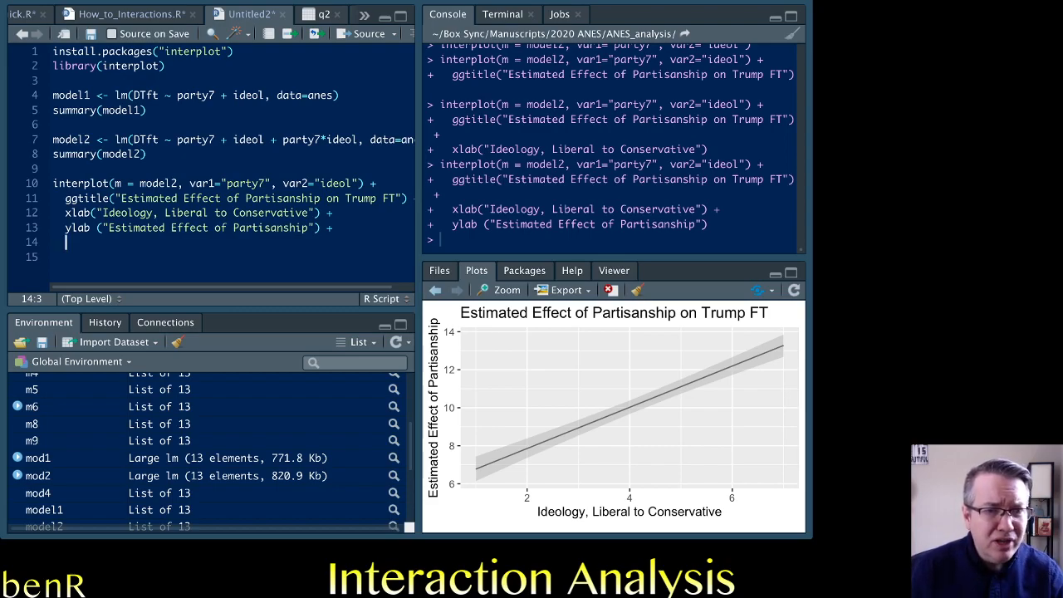
Add geom_hline(yintercept=0, linetype="dashed") for a dashed zero line and rerun
type("g")
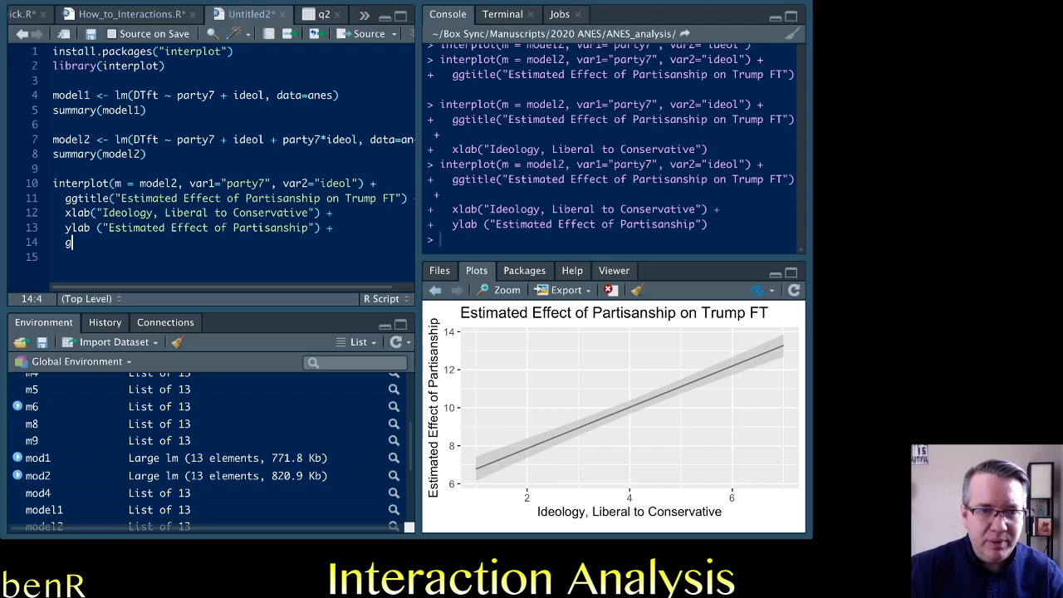
type("eom_hlin")
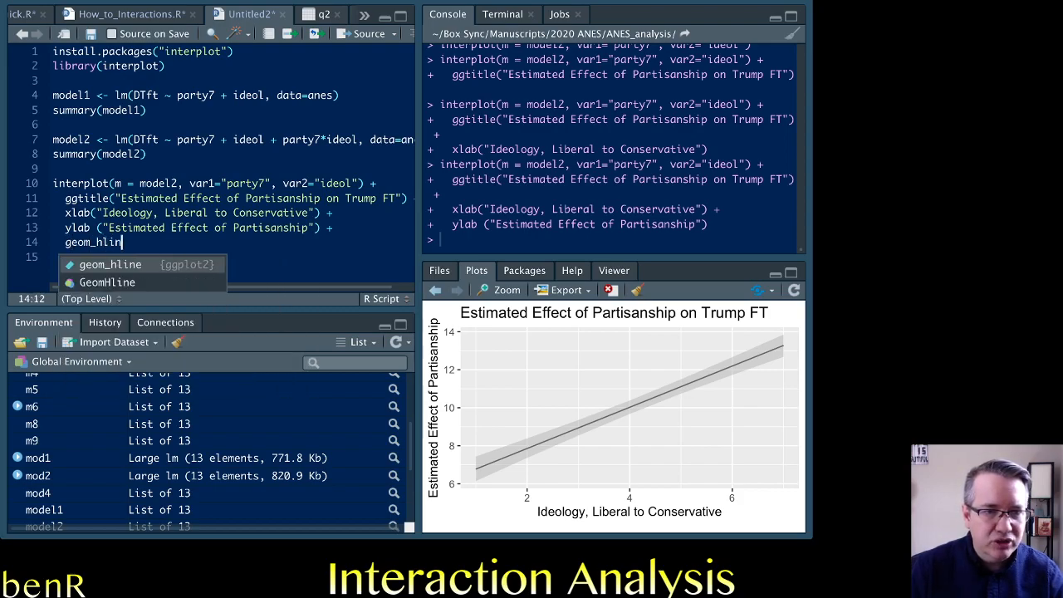
type("(y")
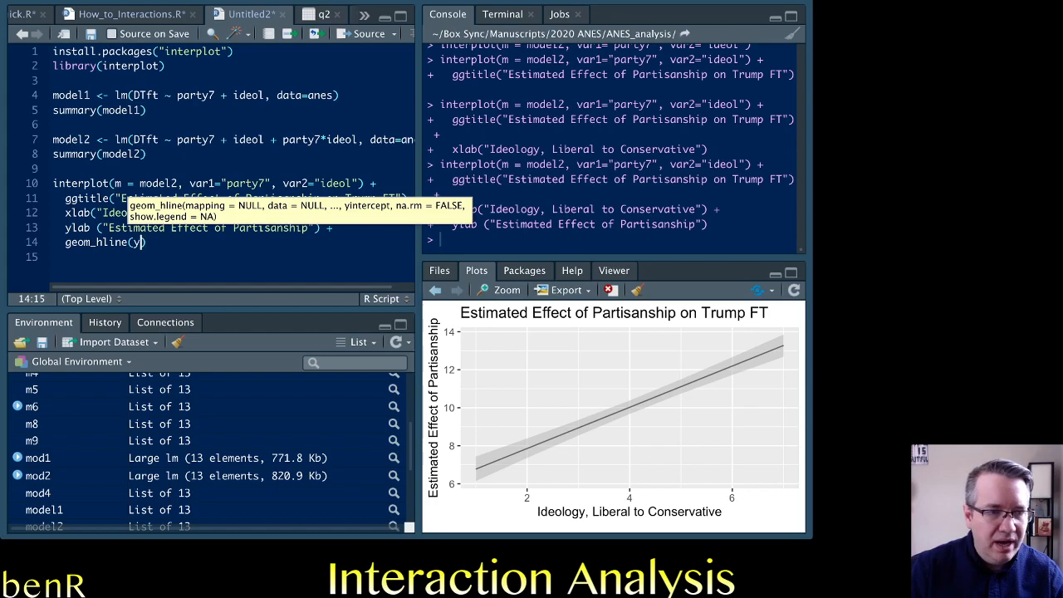
type("intercept=")
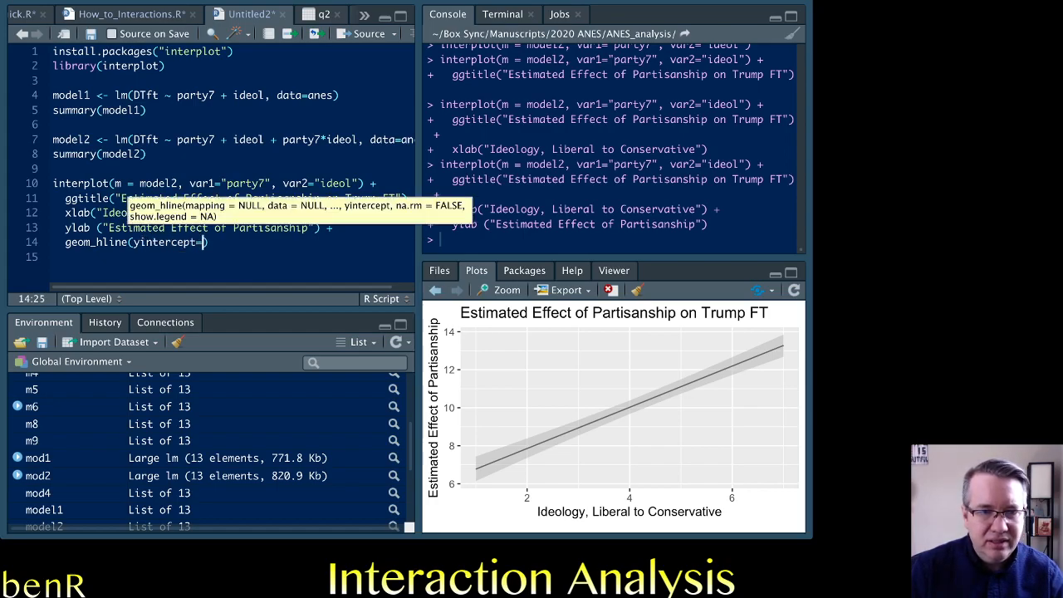
type("0,")
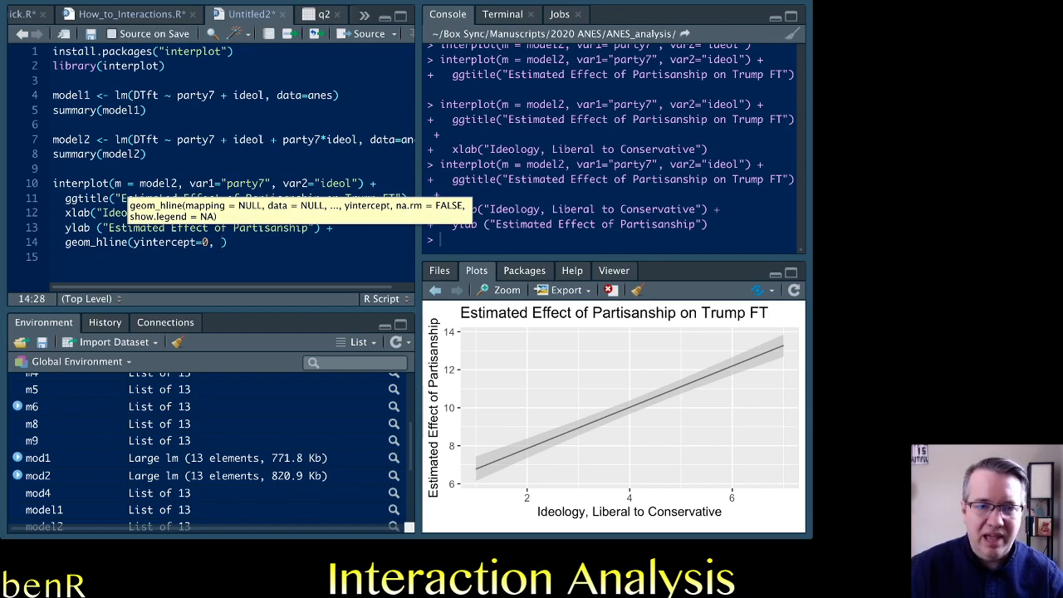
type("linetype=\"dashed")
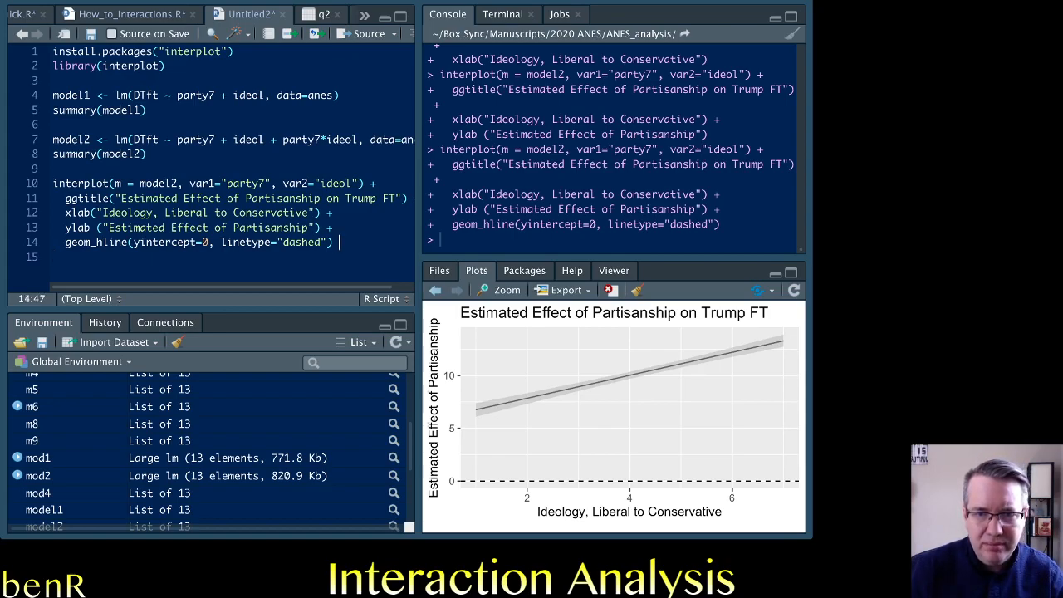
Finish the chain with theme_bw(), rerun, and return to the interplot call for another option
key("enter")
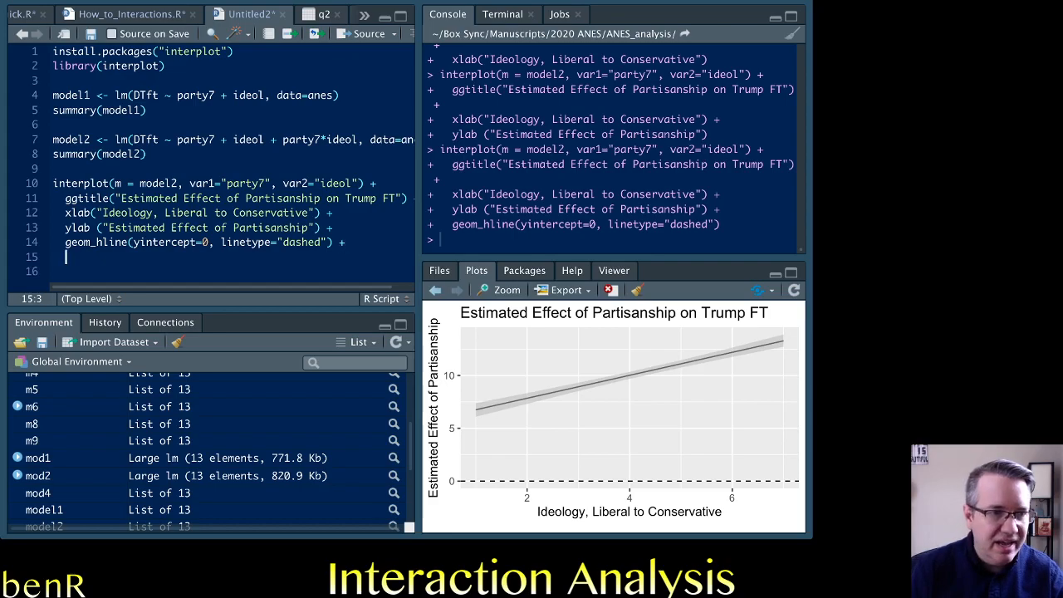
type("theme_bw(")
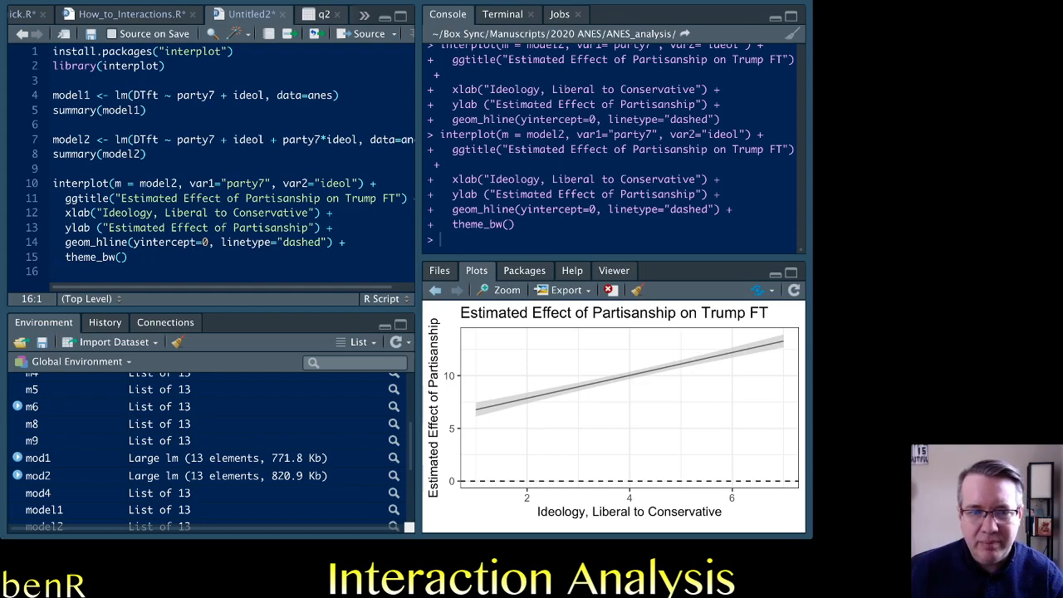
left_click(92, 256)
type(", ")
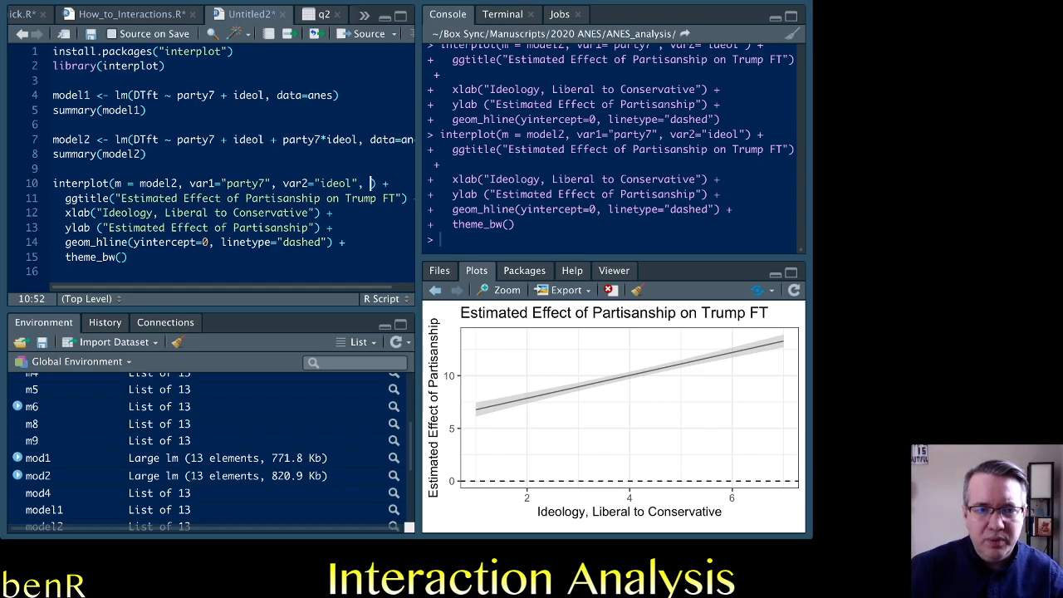
Add hist=T to the interplot call and rerun to show ideology's histogram under the effect line
type("hist=T")
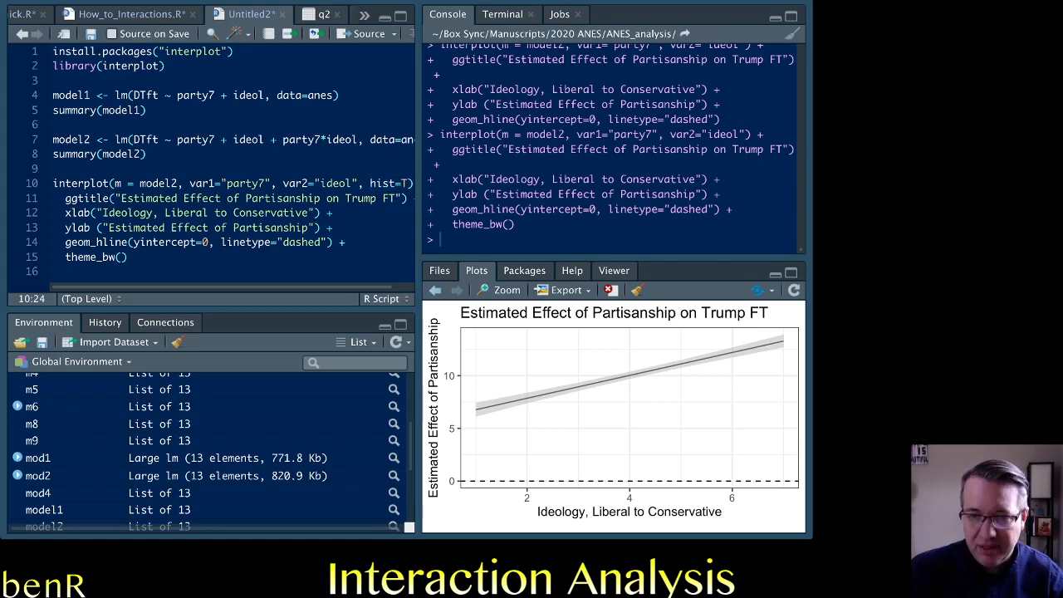
key("Return")
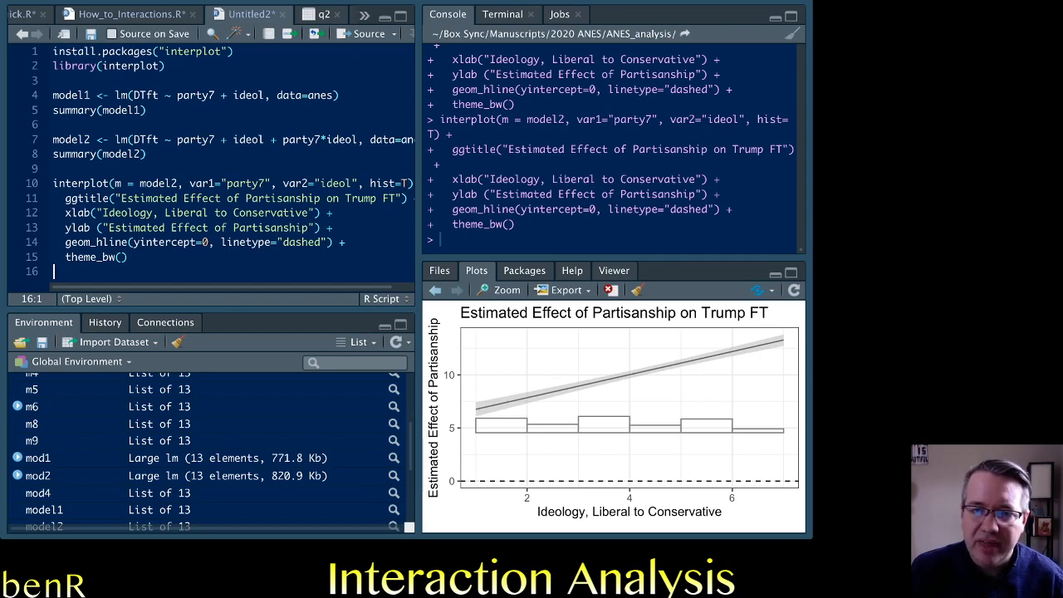
Replace hist=T with point=T in the interplot call, not yet rerun
double_click(382, 183)
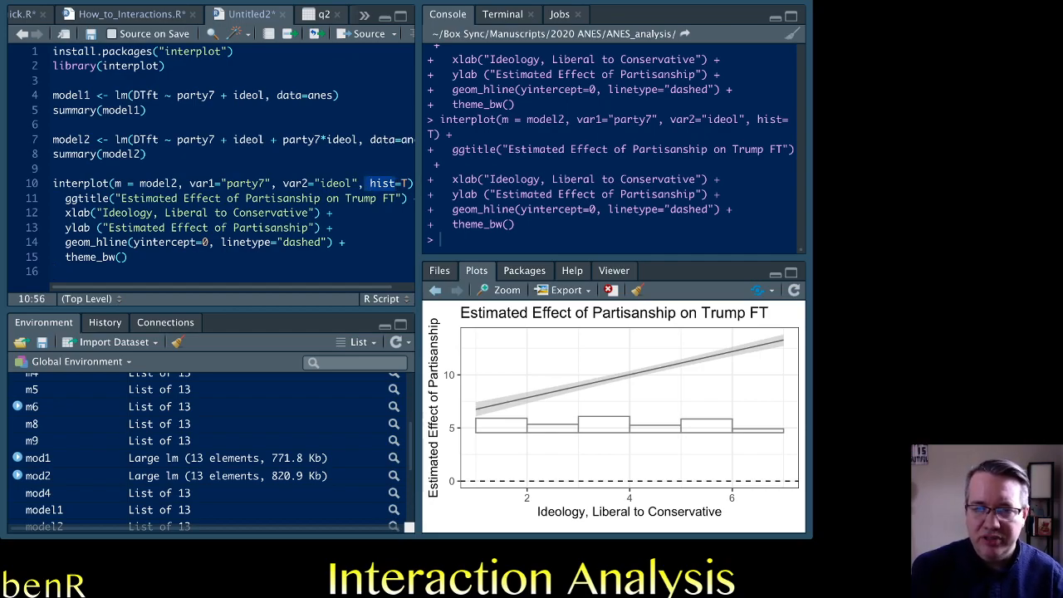
type("point")
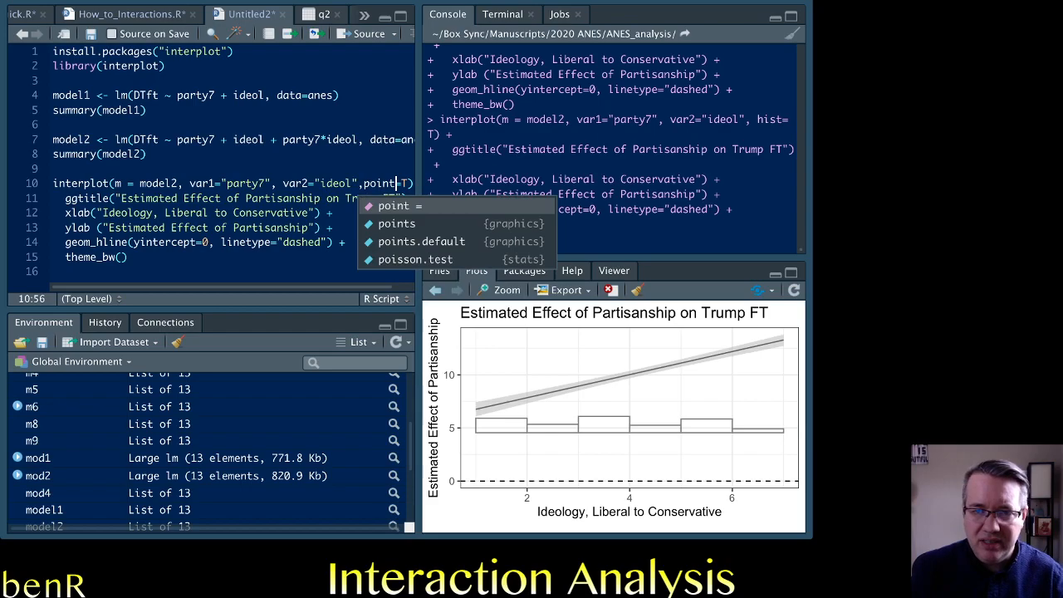